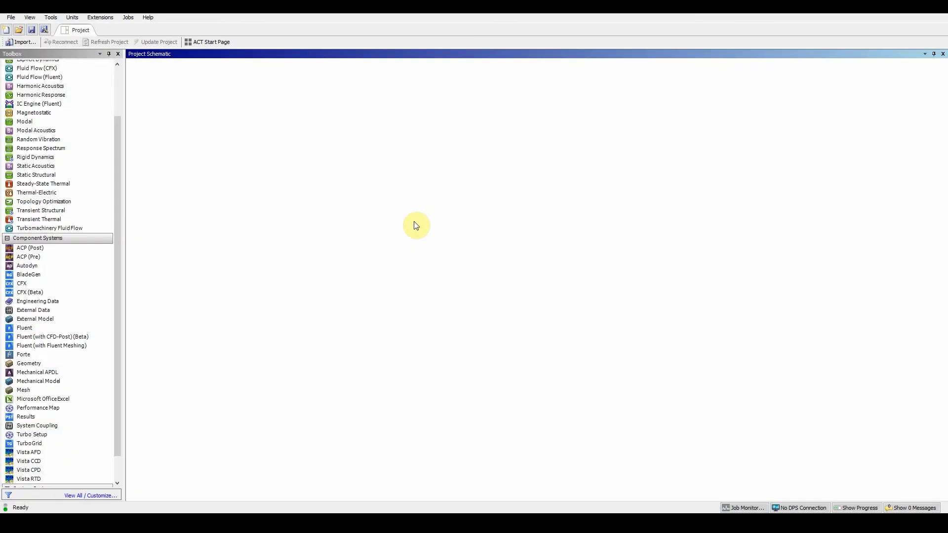
mouse_move(571, 275)
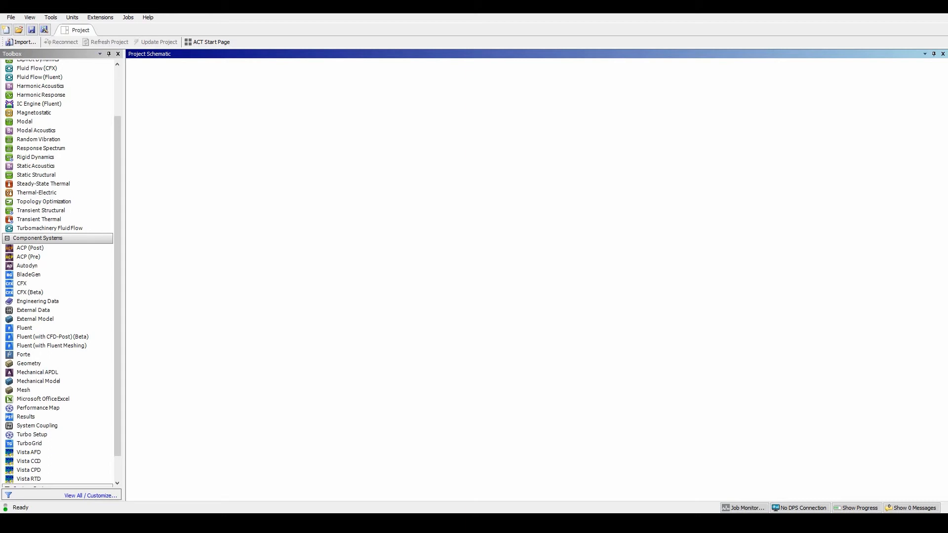
Place a standalone Geometry component system into the empty Workbench project schematic
left_click(24, 390)
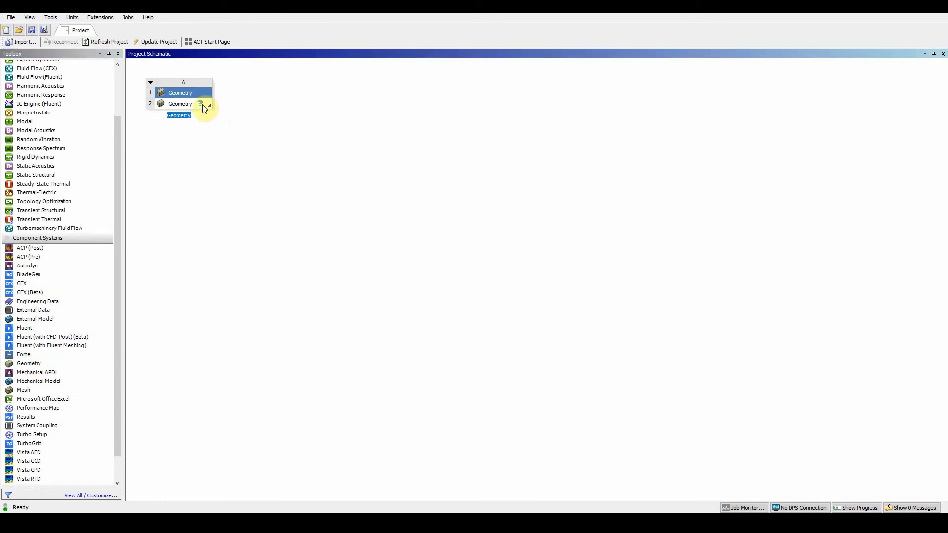
Start a new DesignModeler geometry from the Geometry cell, using millimetre units
right_click(180, 103)
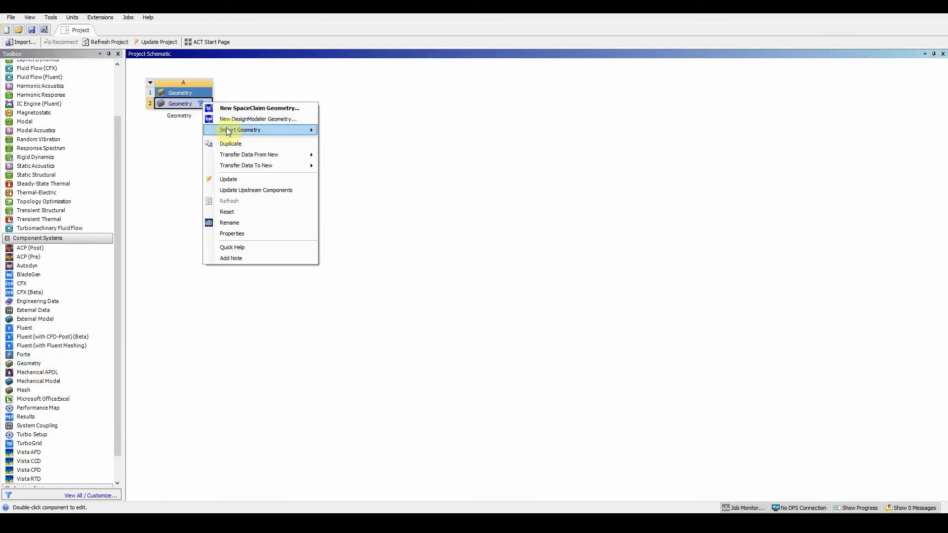
left_click(256, 119)
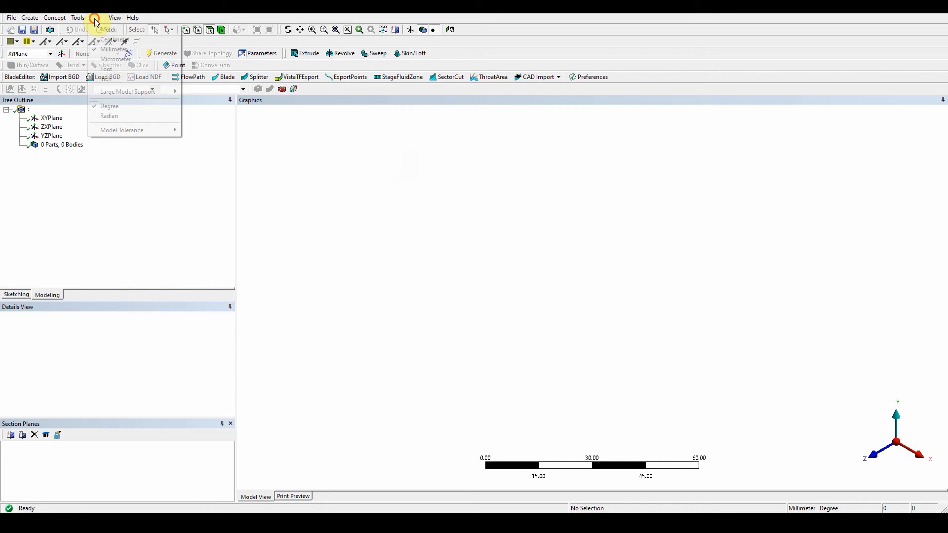
left_click(113, 49)
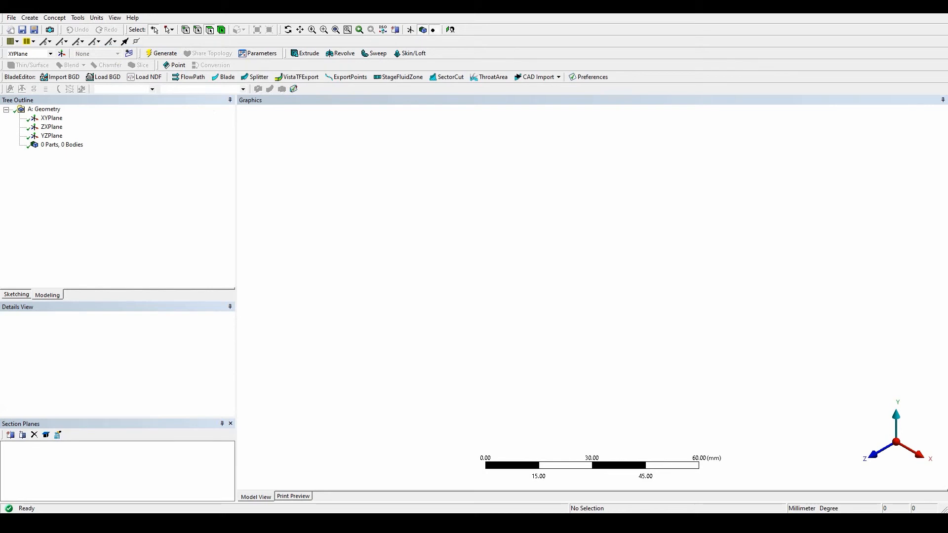
Create Sketch1 on the XYPlane, viewed face-on, and enter sketching mode
left_click(51, 117)
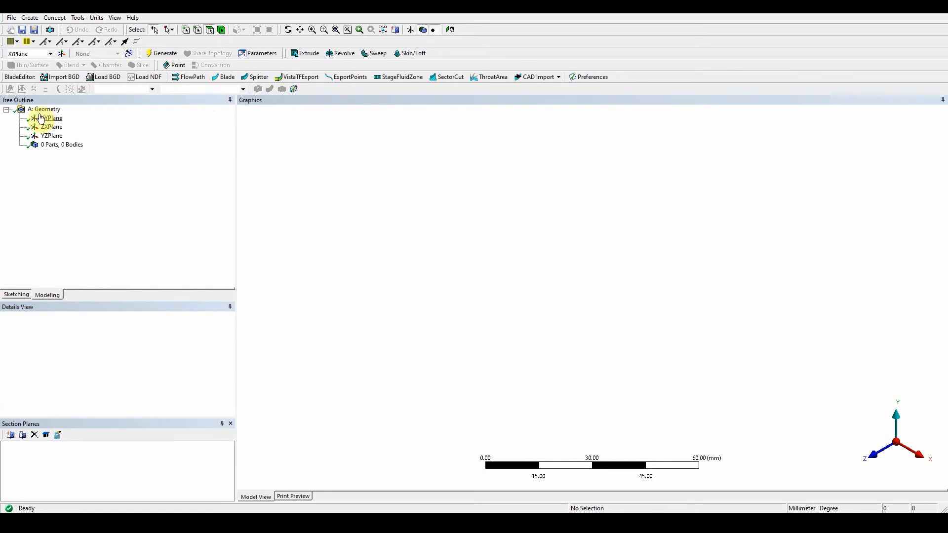
left_click(52, 118)
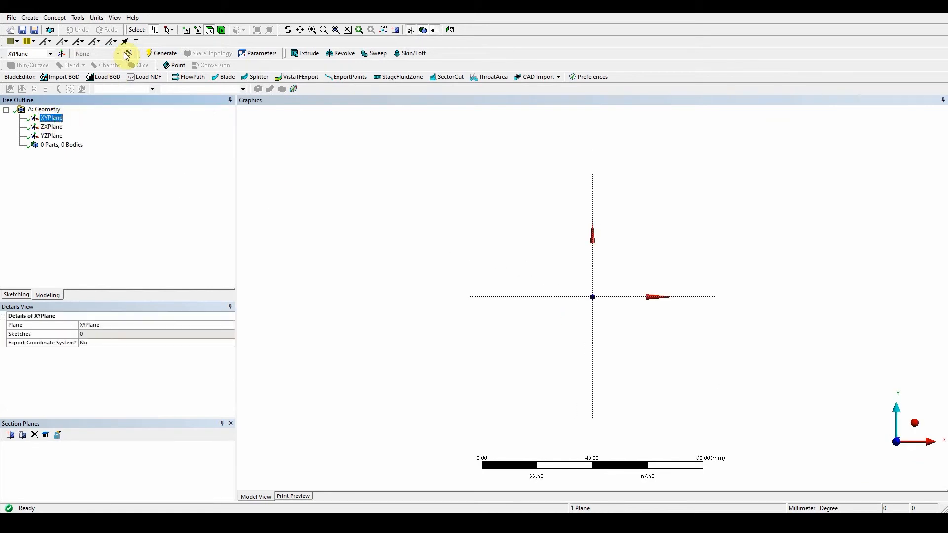
left_click(127, 54)
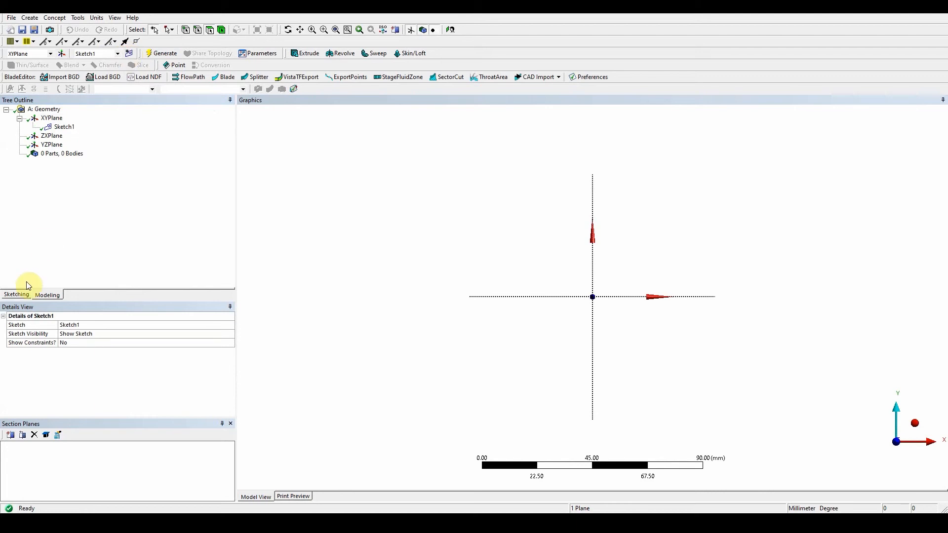
left_click(16, 294)
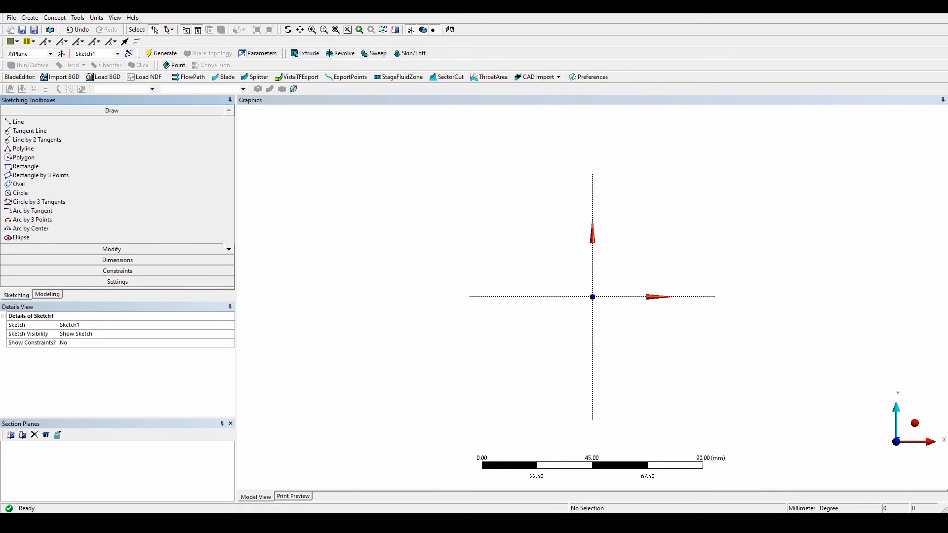
Draw a horizontal line from the origin along the positive X axis
left_click(19, 121)
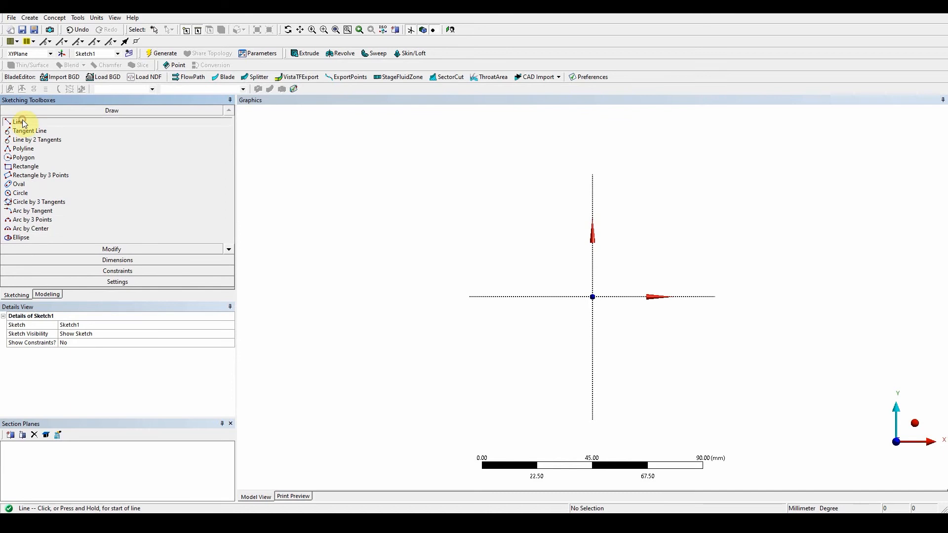
mouse_move(592, 296)
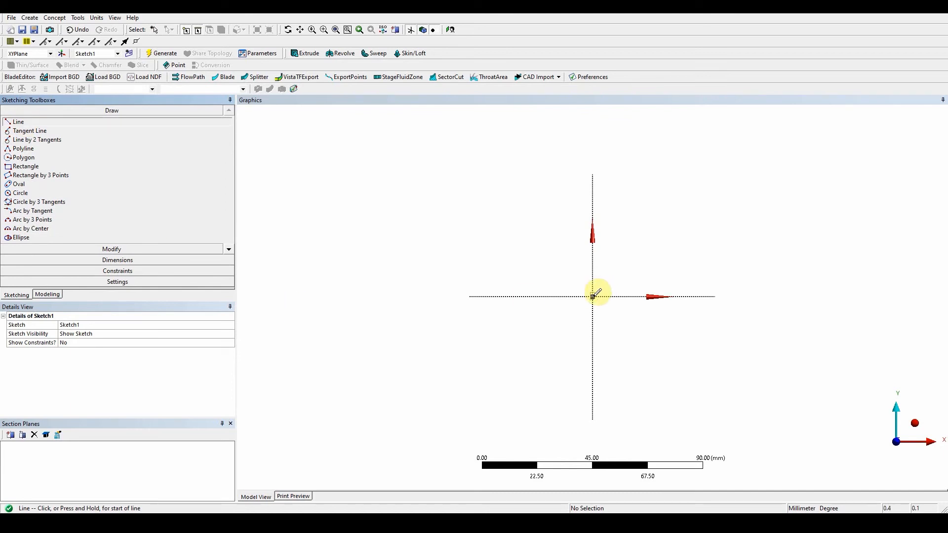
left_click(592, 296)
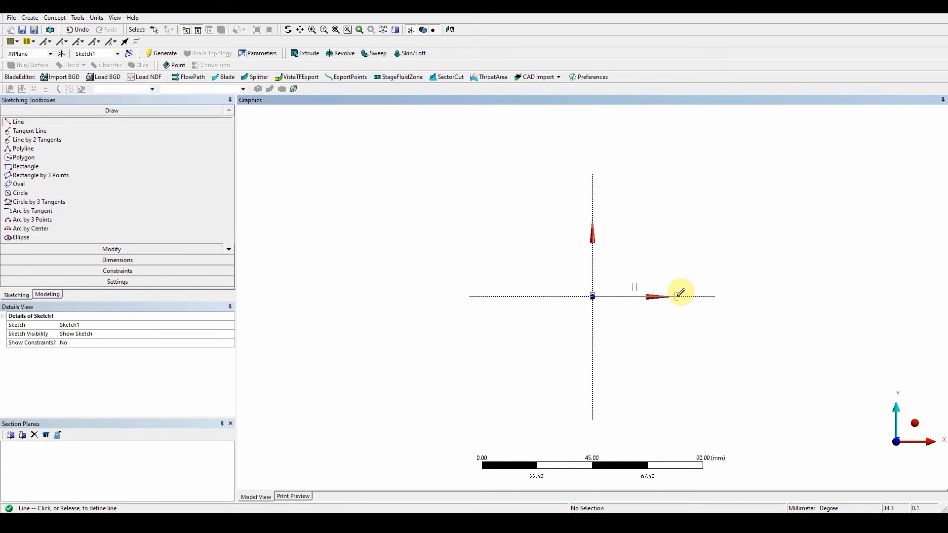
left_click(675, 296)
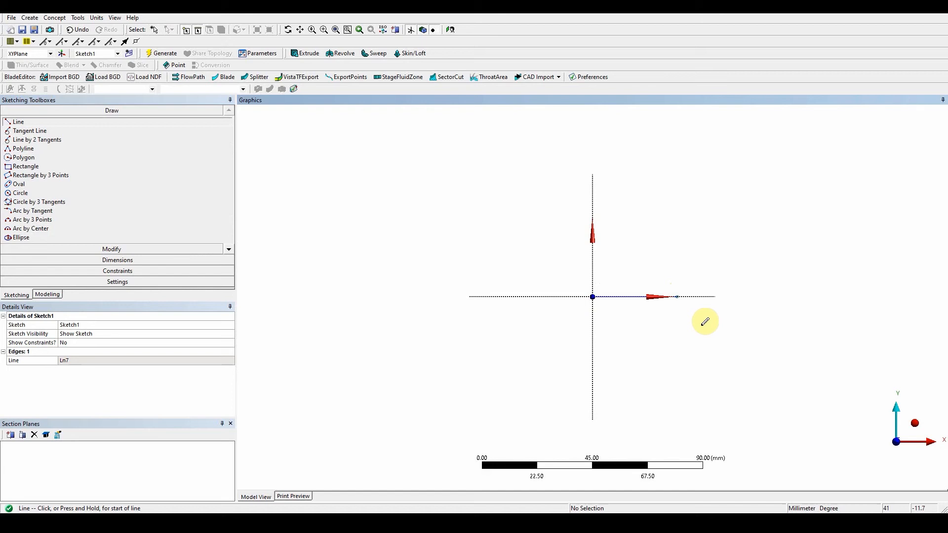
mouse_move(678, 290)
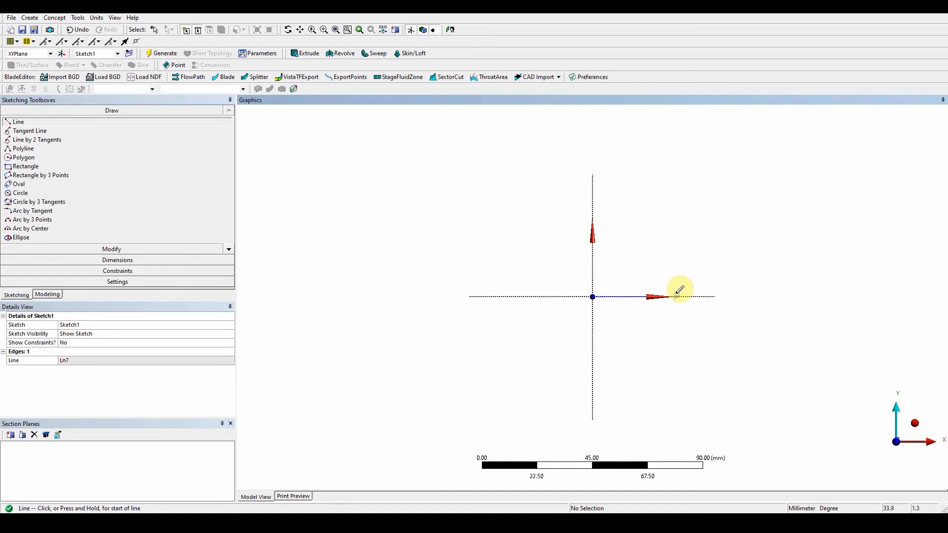
mouse_move(616, 289)
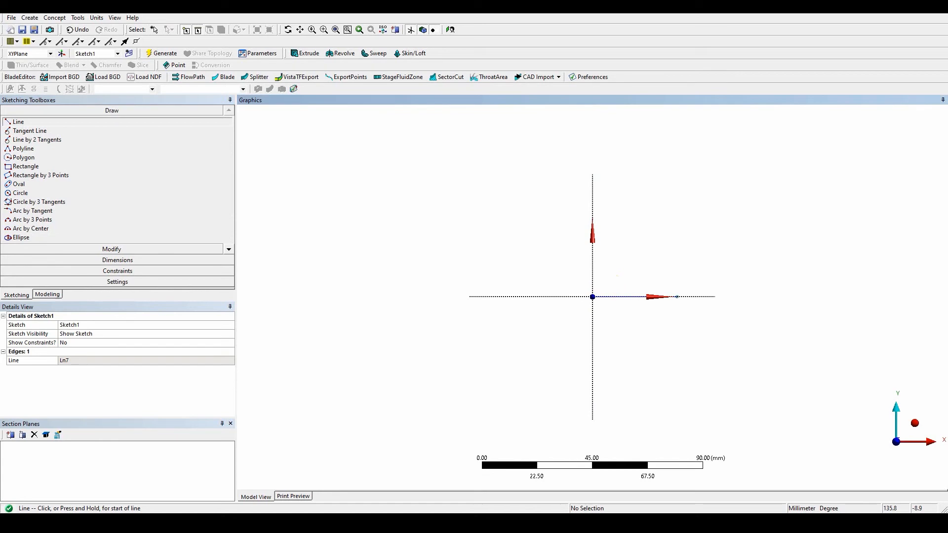
mouse_move(68, 188)
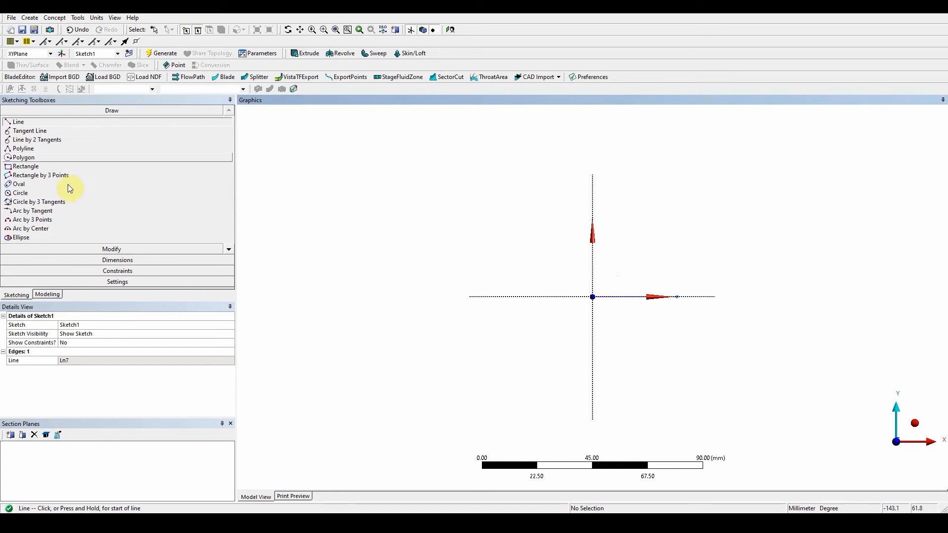
mouse_move(111, 260)
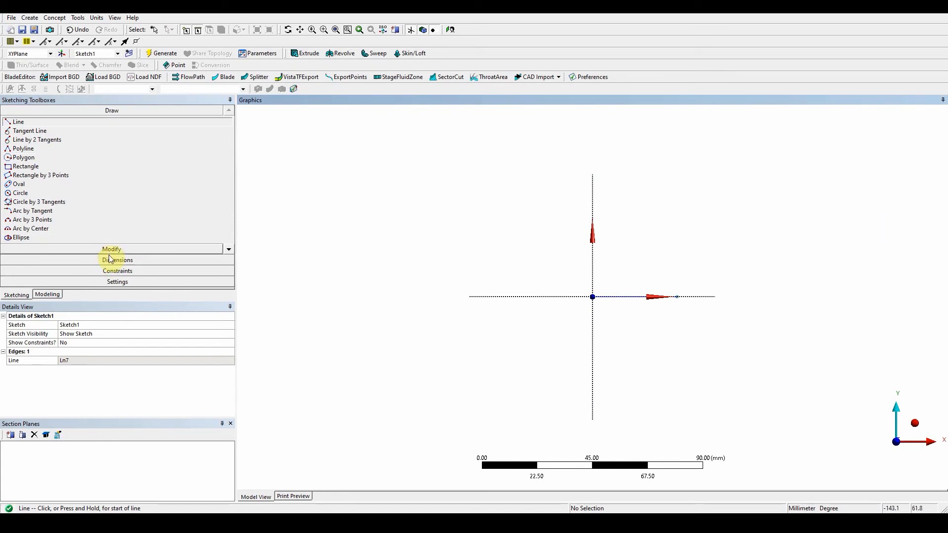
Add a General length dimension, H1, to the horizontal base line
left_click(117, 260)
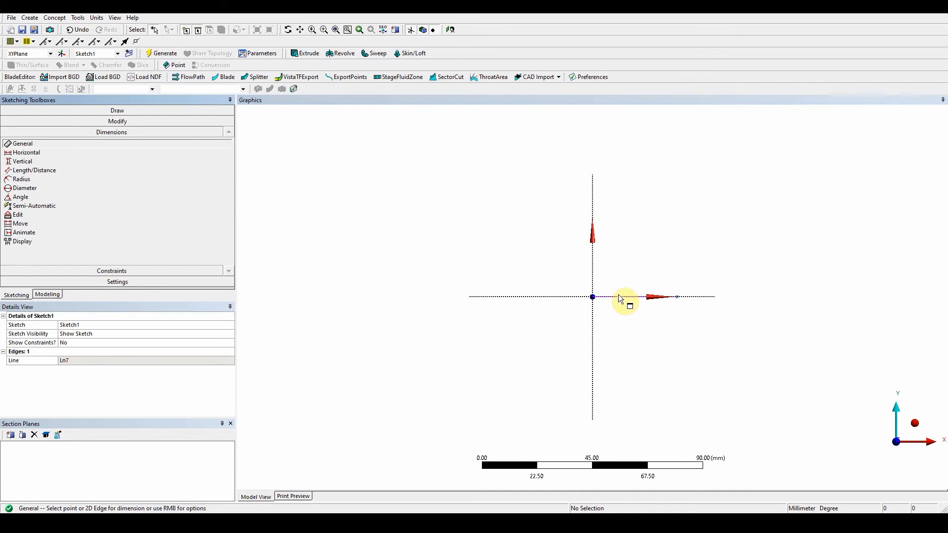
left_click(632, 296)
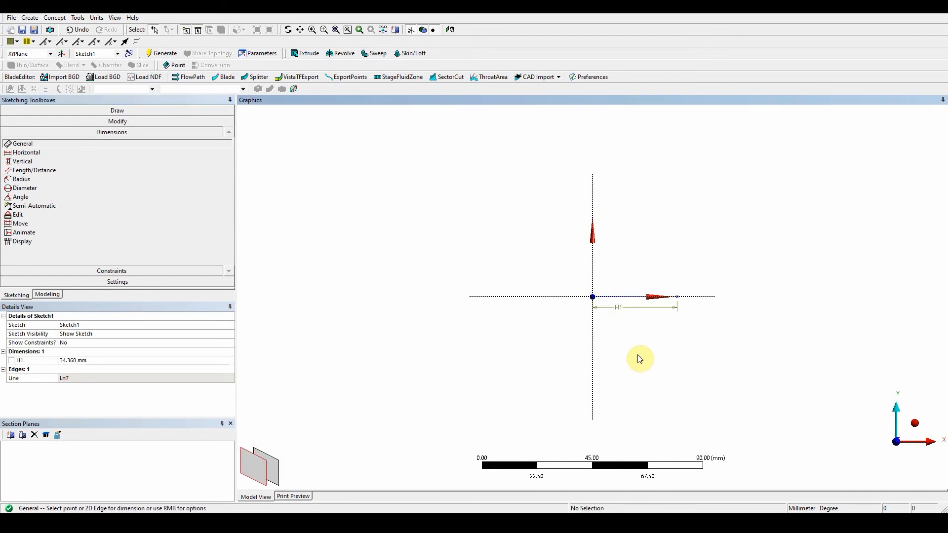
mouse_move(94, 364)
type("68.41")
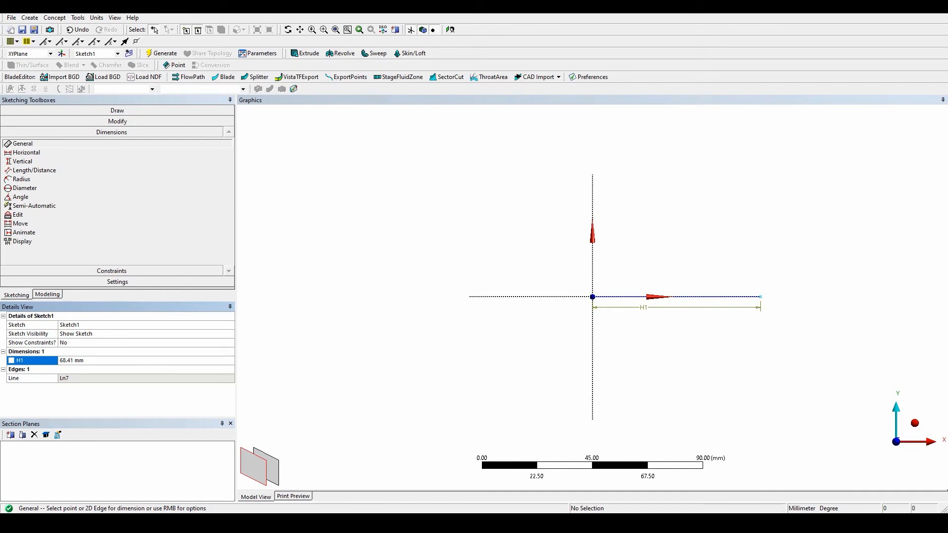
mouse_move(594, 294)
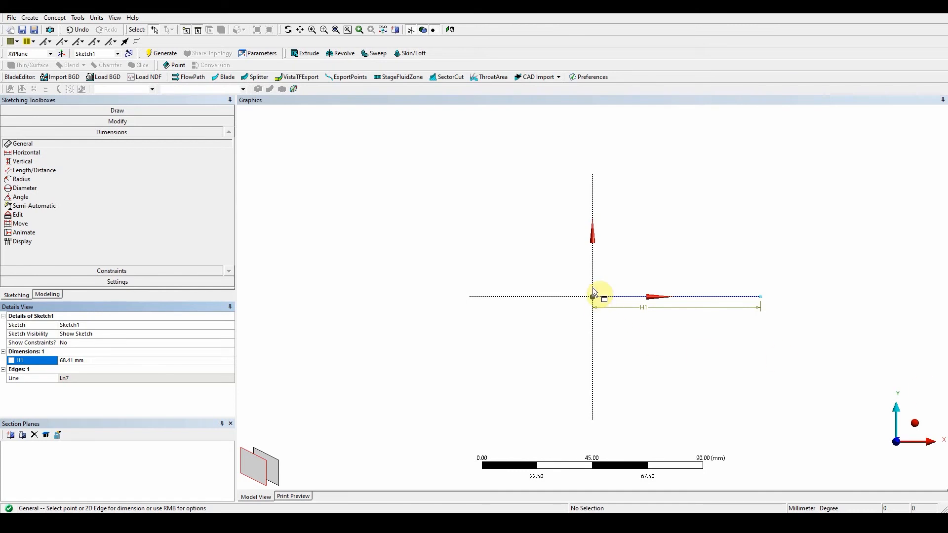
mouse_move(595, 288)
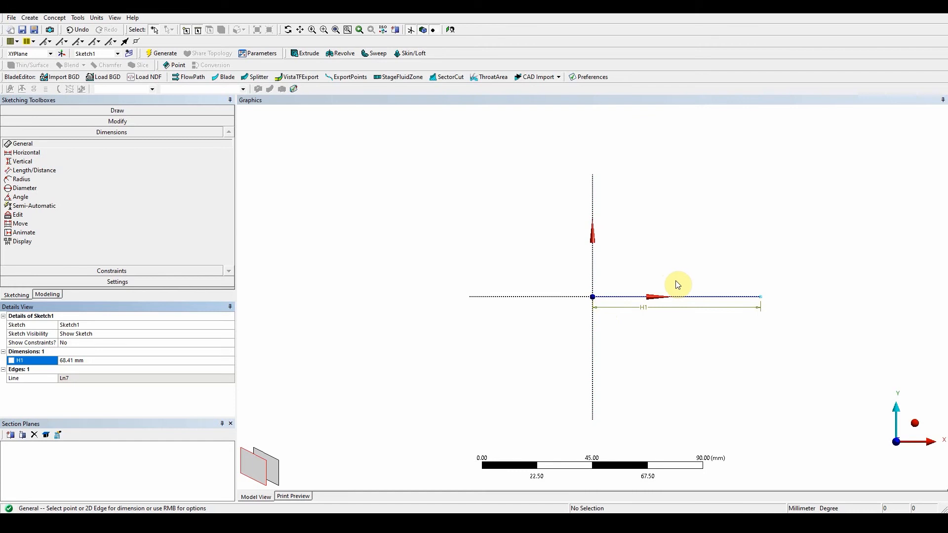
mouse_move(683, 285)
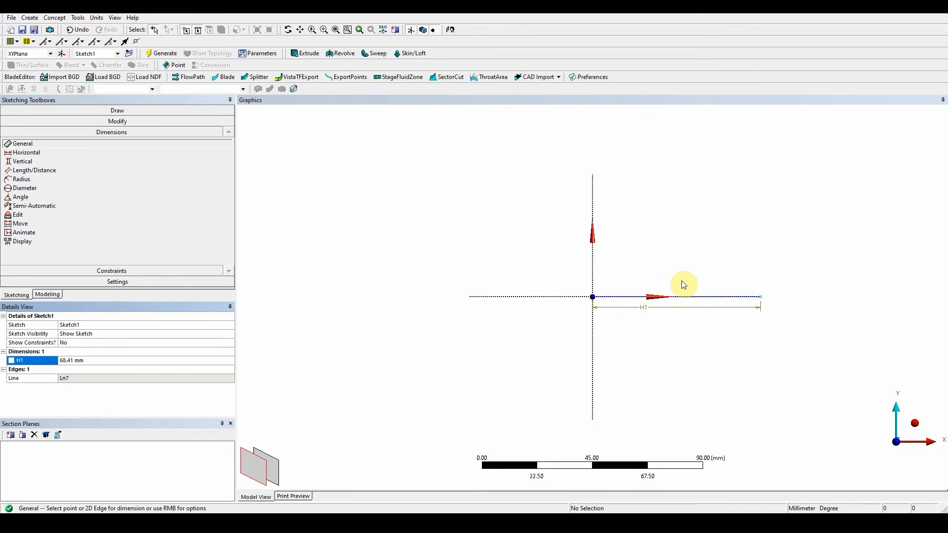
mouse_move(682, 285)
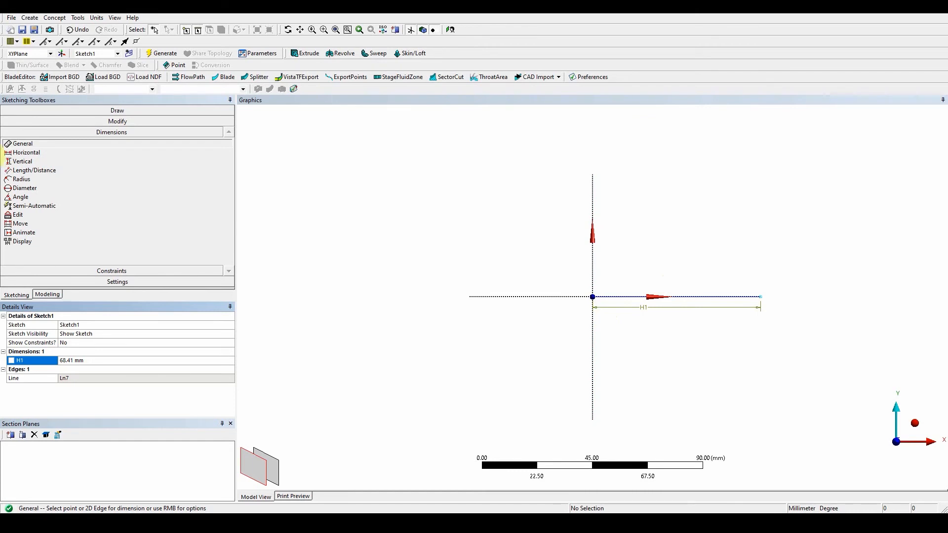
Zoom in and begin a polyline on the Y axis above the base line
left_click(112, 110)
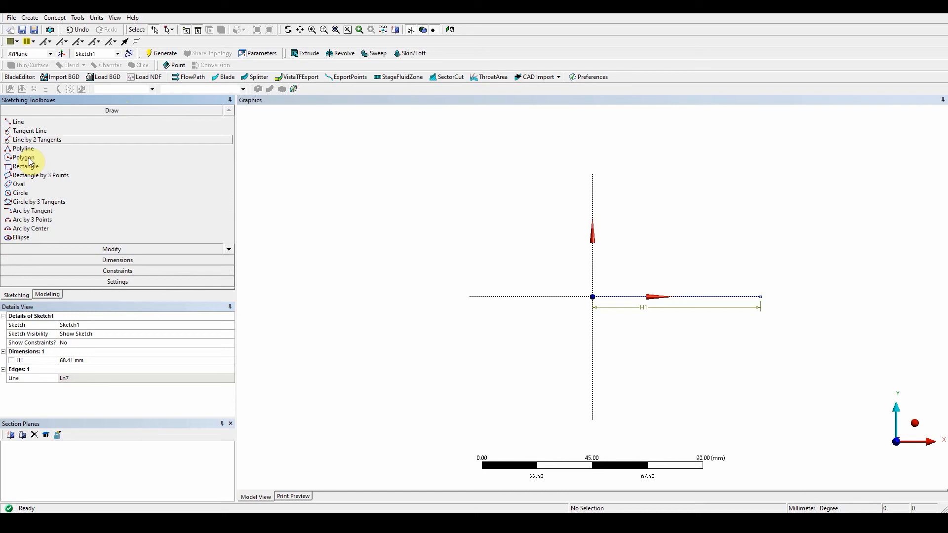
left_click(24, 149)
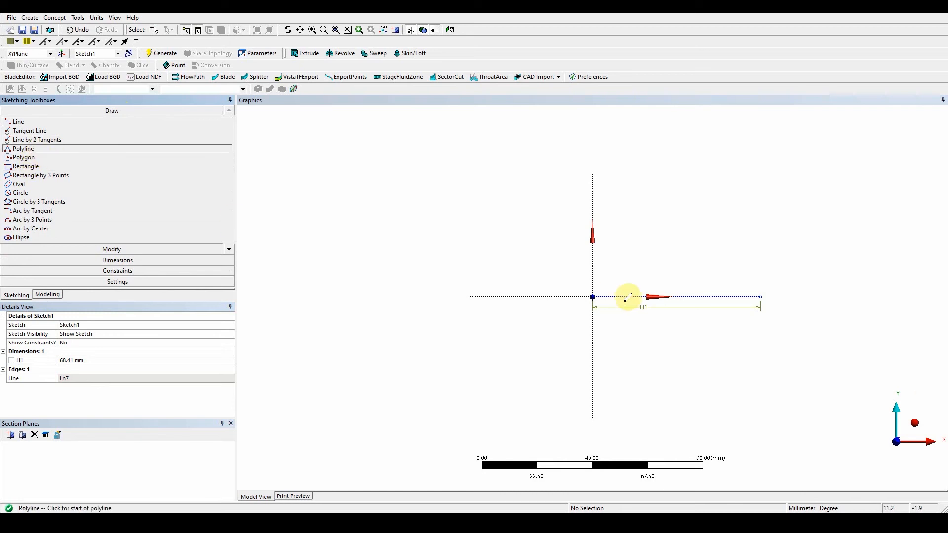
mouse_move(592, 297)
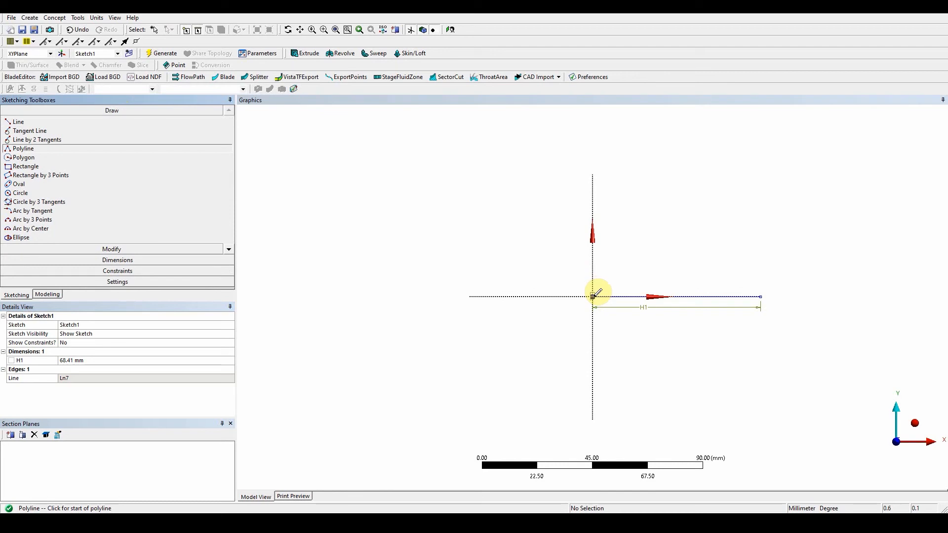
left_click(334, 29)
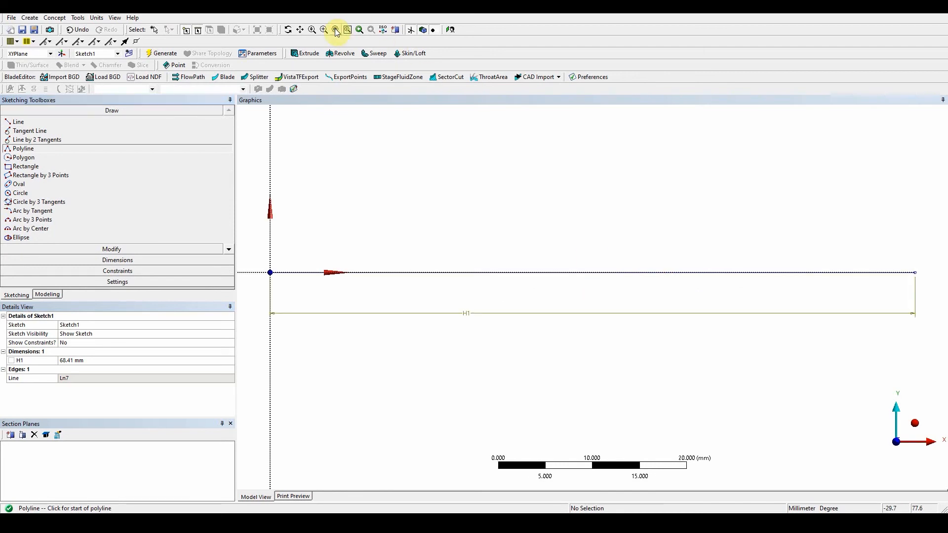
mouse_move(288, 216)
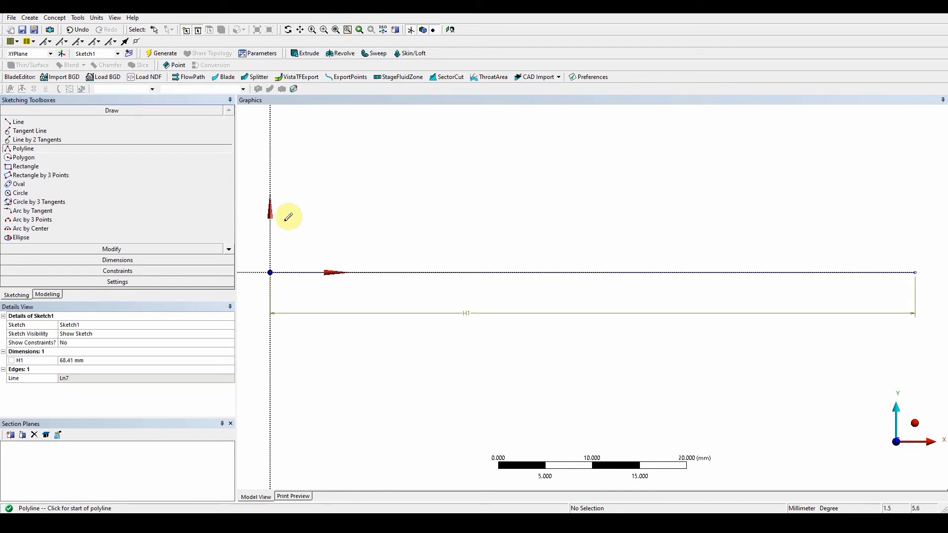
left_click(270, 272)
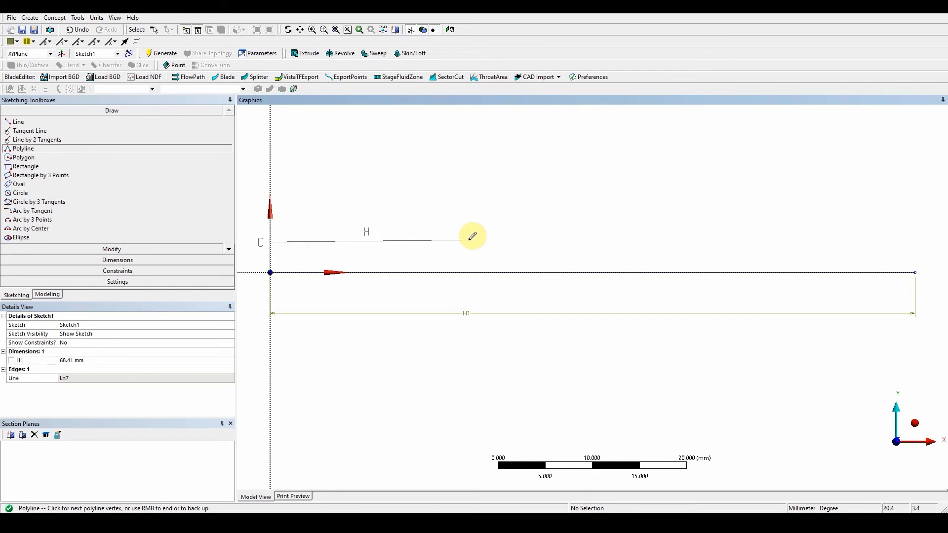
mouse_move(487, 237)
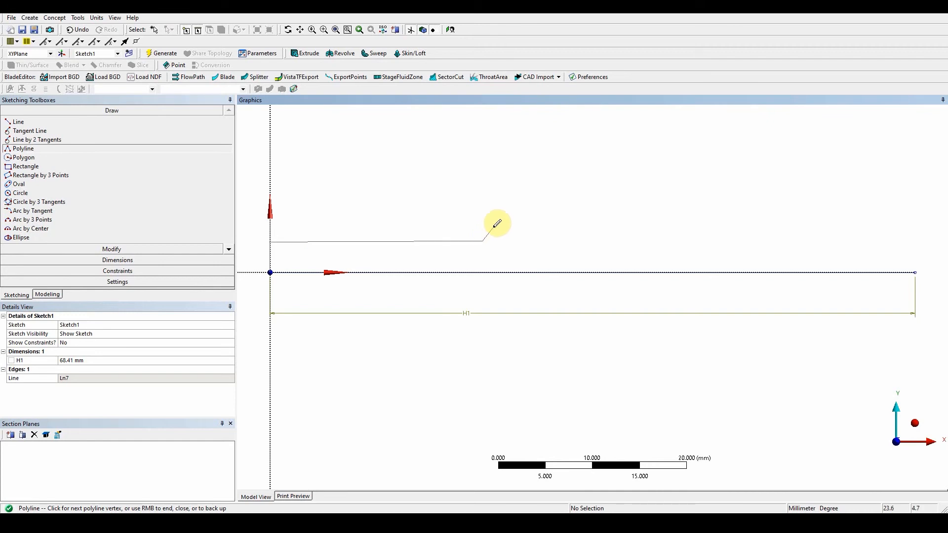
mouse_move(496, 227)
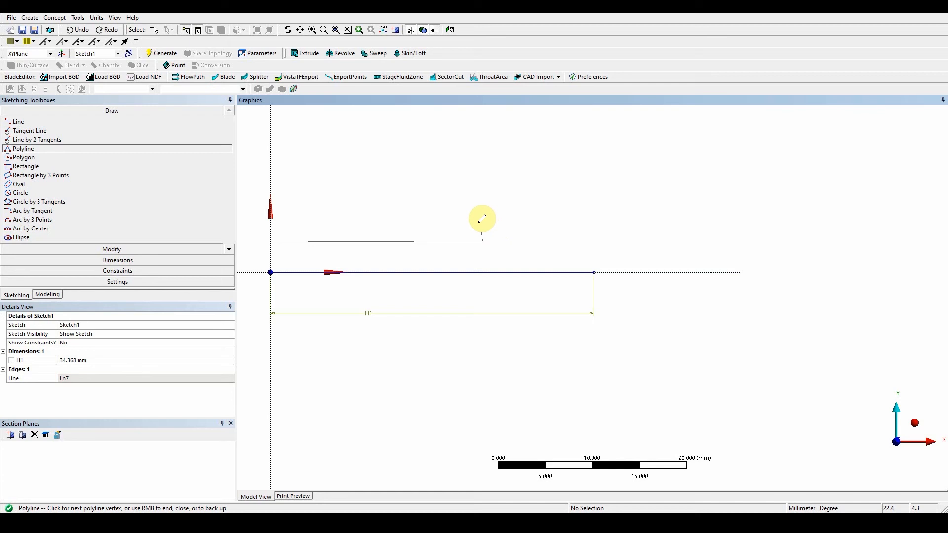
mouse_move(482, 234)
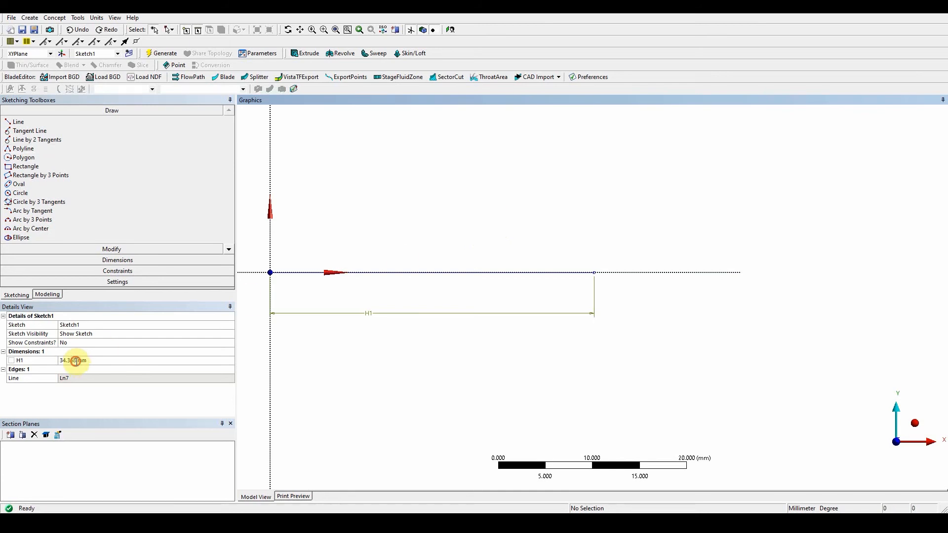
Change the H1 value in Details View to 68.41 mm
triple_click(82, 360)
type("68")
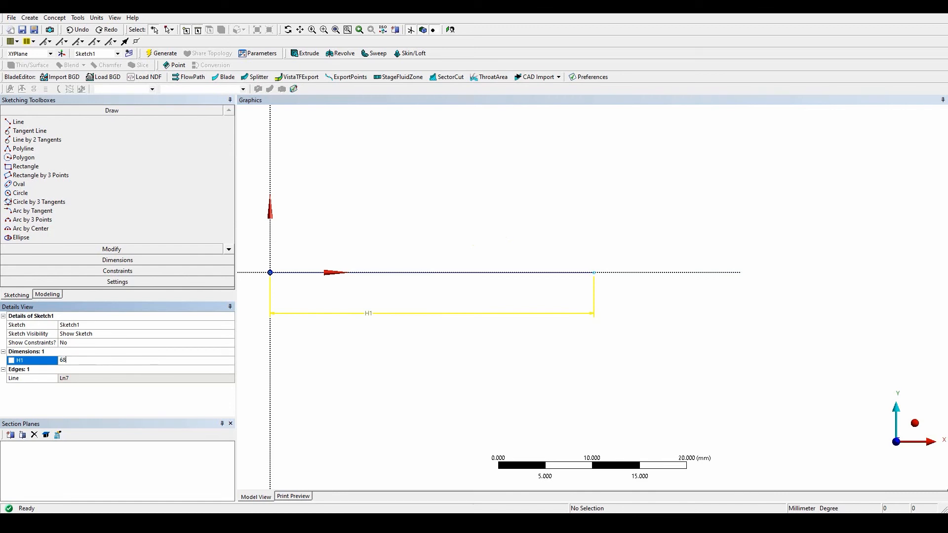
key("Return")
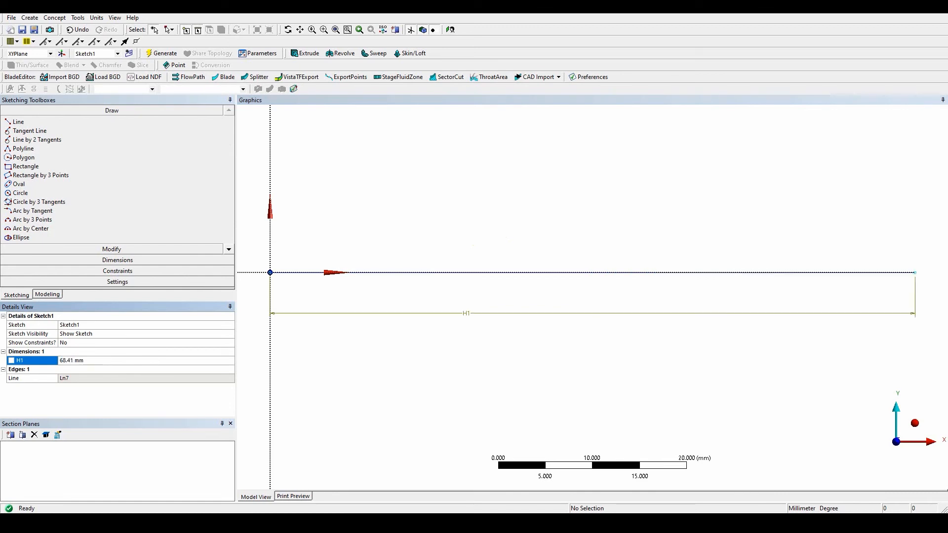
mouse_move(38, 175)
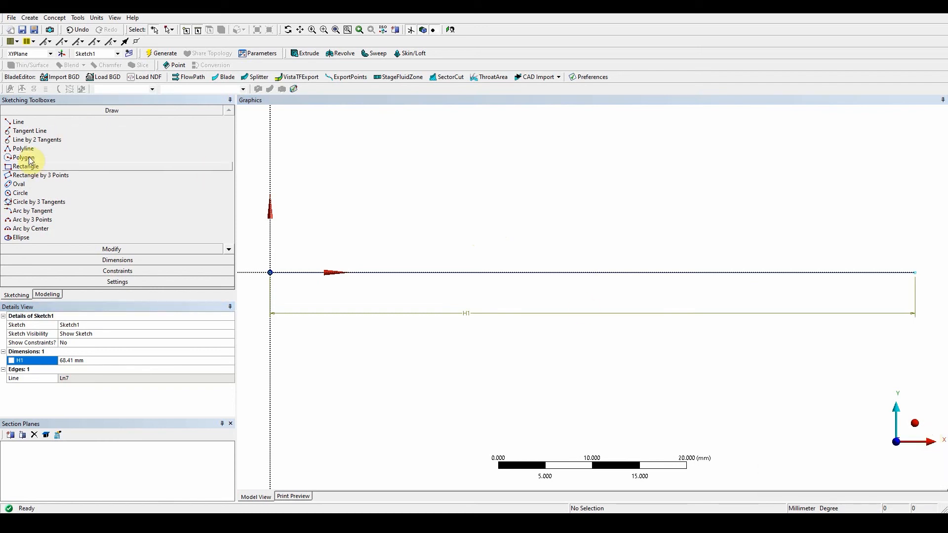
Draw an open polyline from the origin up the Y axis, then right parallel to the base line
left_click(23, 156)
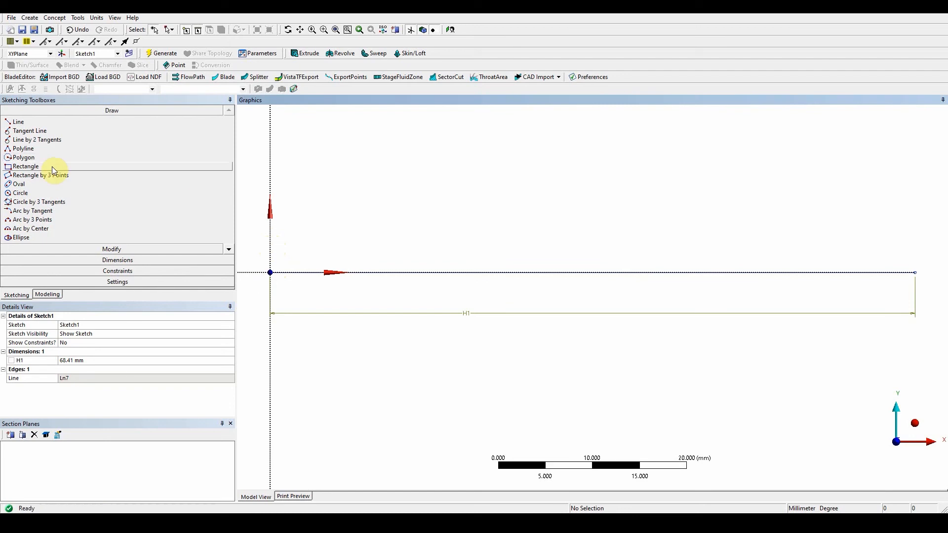
left_click(23, 148)
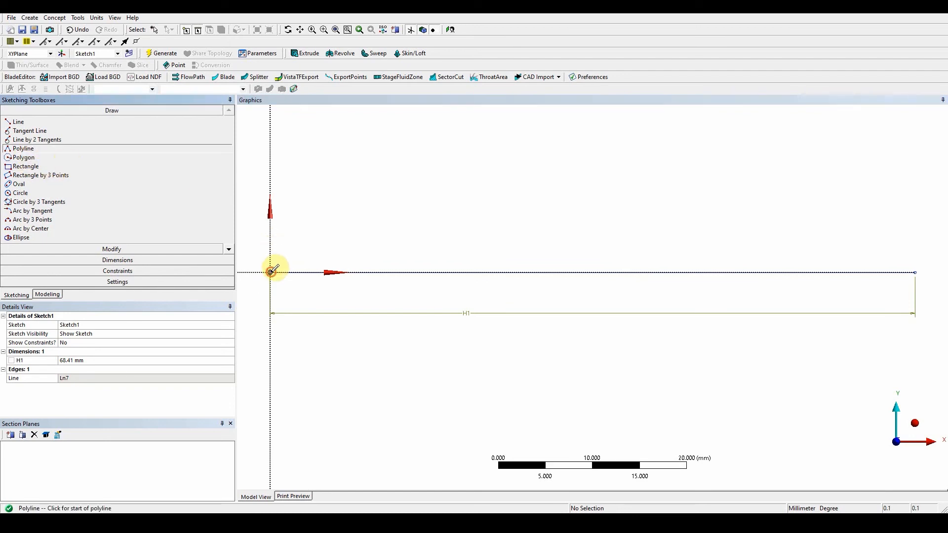
left_click(270, 272)
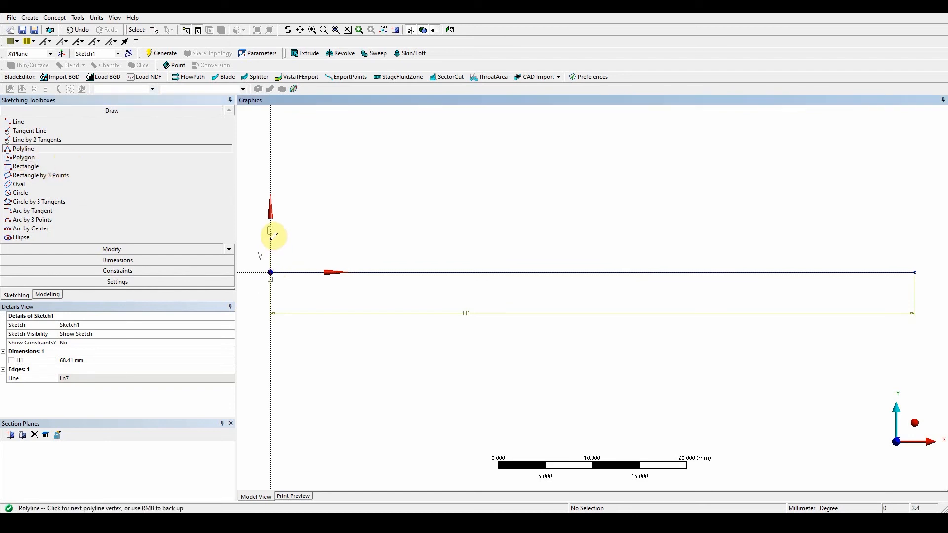
left_click(488, 234)
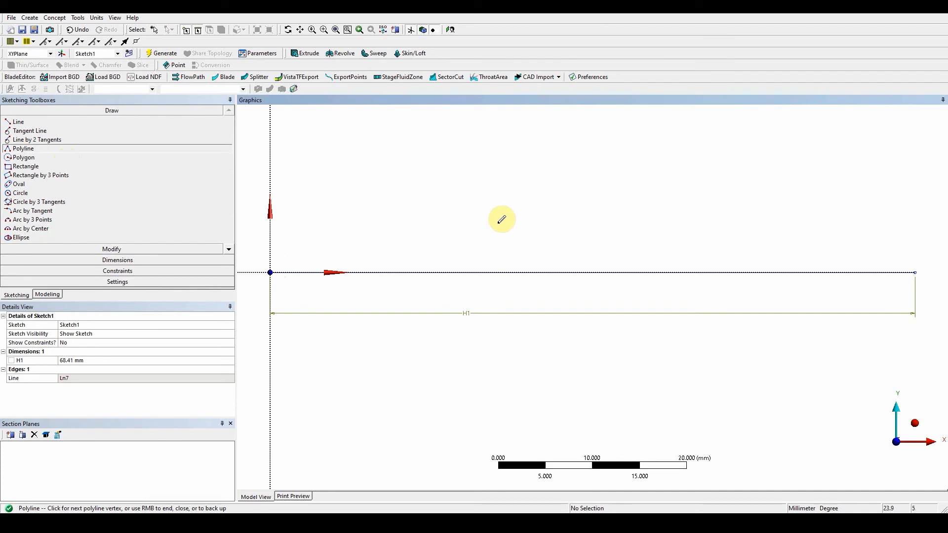
right_click(501, 219)
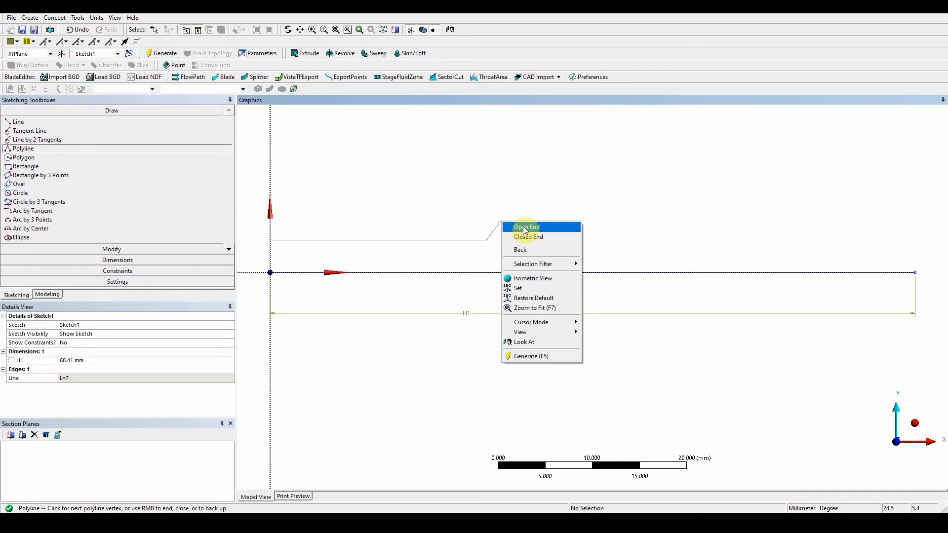
left_click(525, 226)
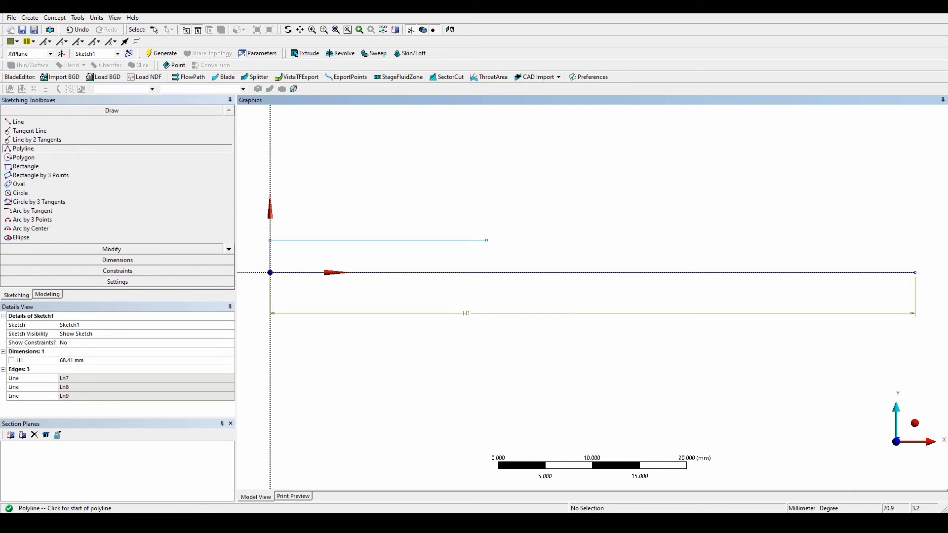
mouse_move(98, 256)
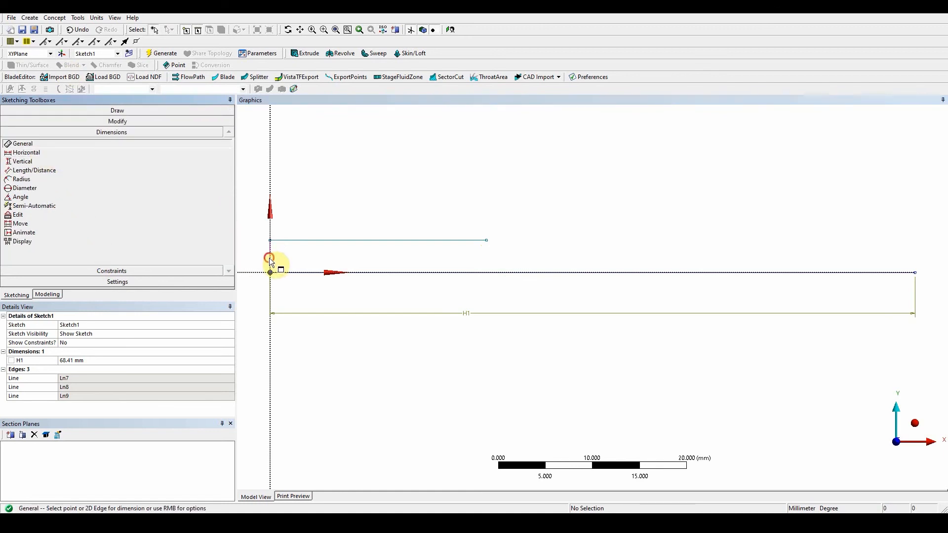
Dimension the short vertical rise as V2 = 3 mm and the upper line as H3 (23.41 mm)
left_click(270, 256)
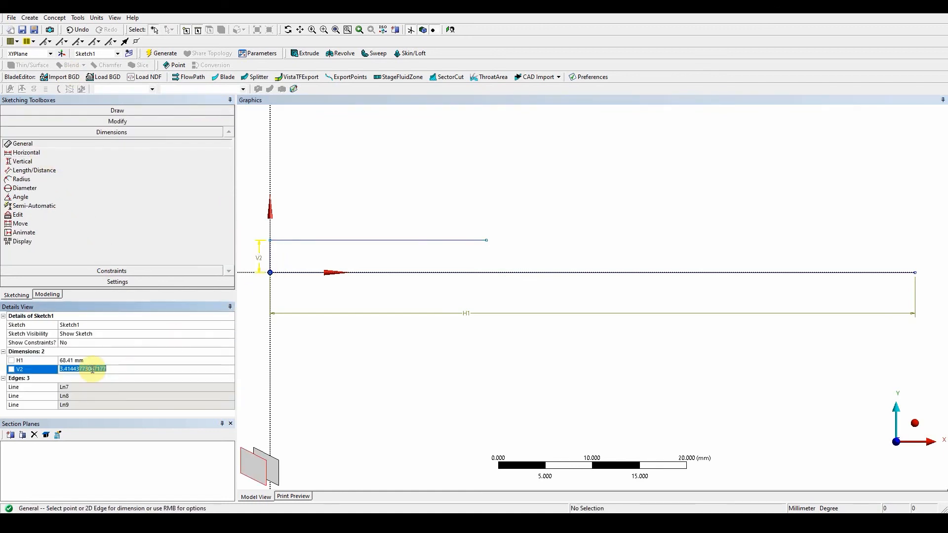
type("3 mm")
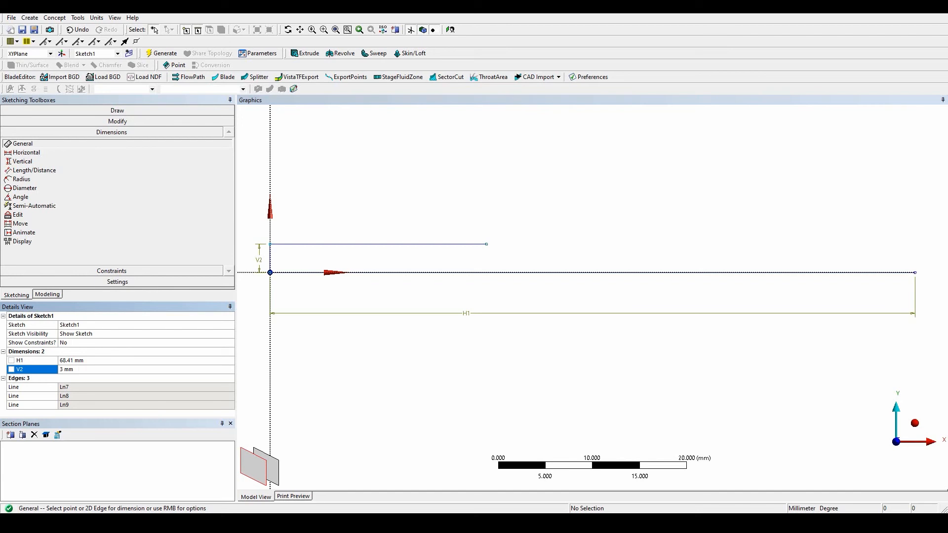
left_click(372, 236)
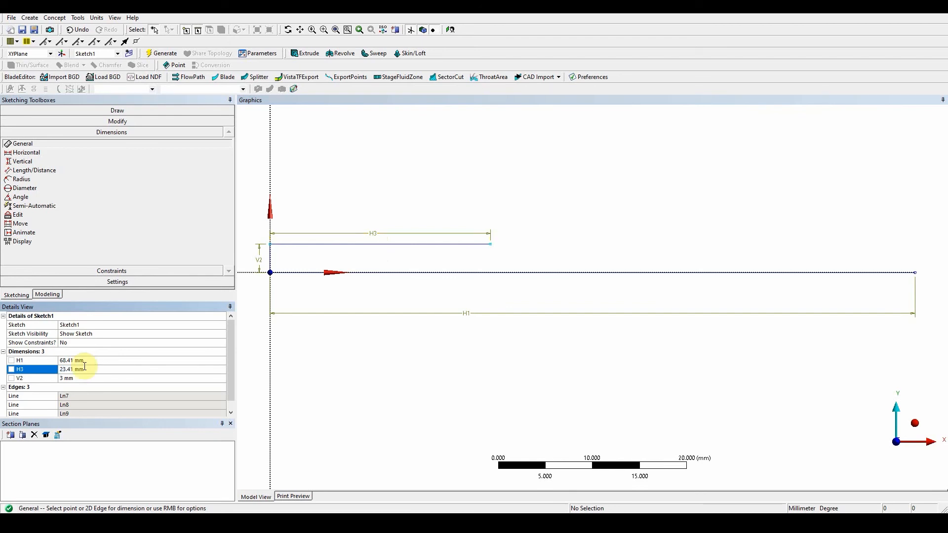
mouse_move(341, 253)
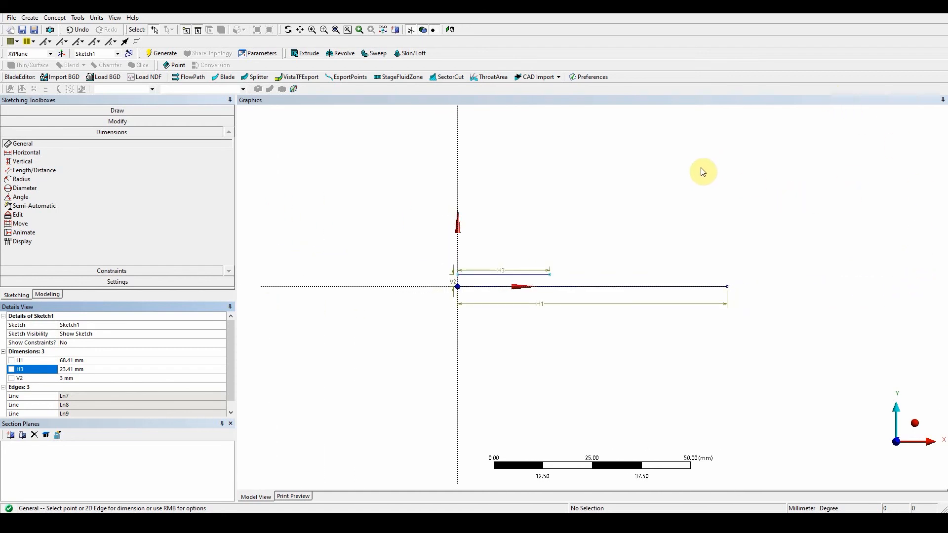
mouse_move(116, 111)
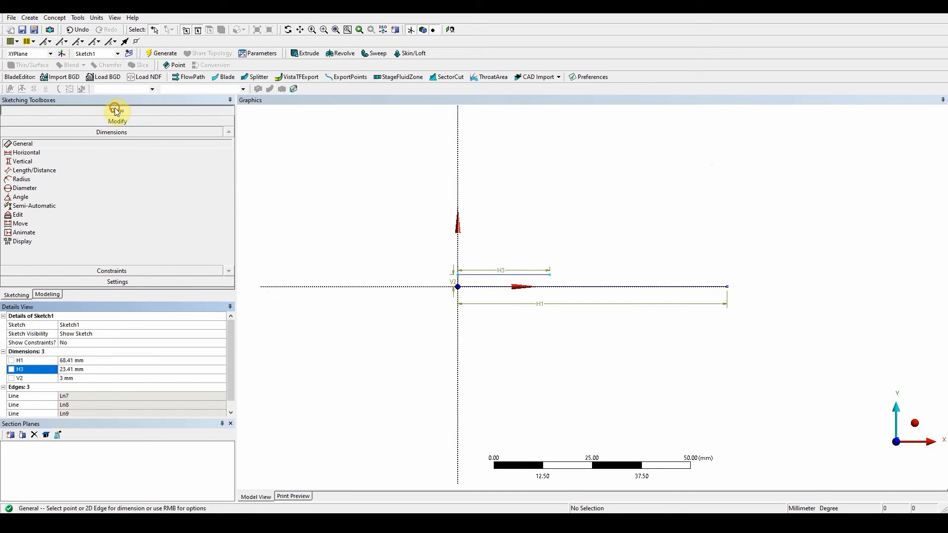
Draw an origin-centred arc rising from the base line's right end
left_click(111, 110)
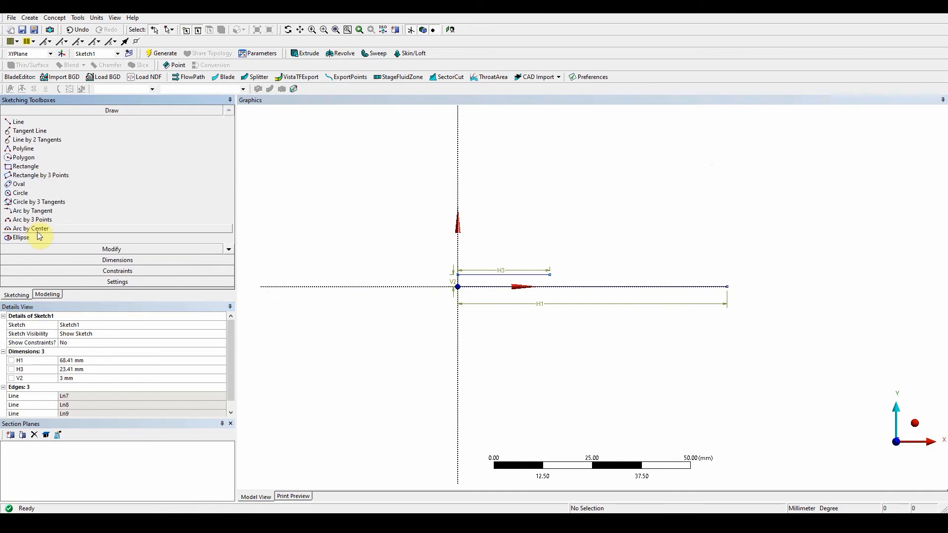
mouse_move(38, 230)
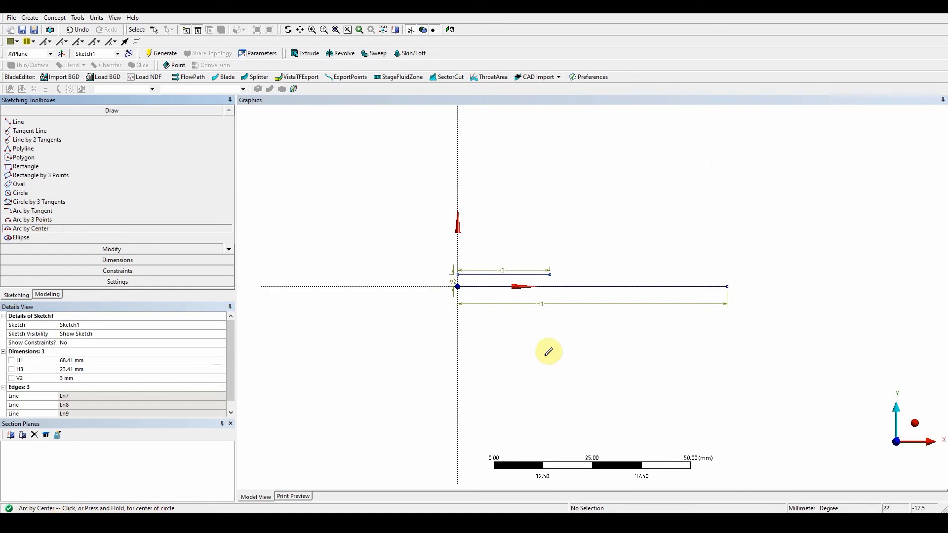
left_click(457, 287)
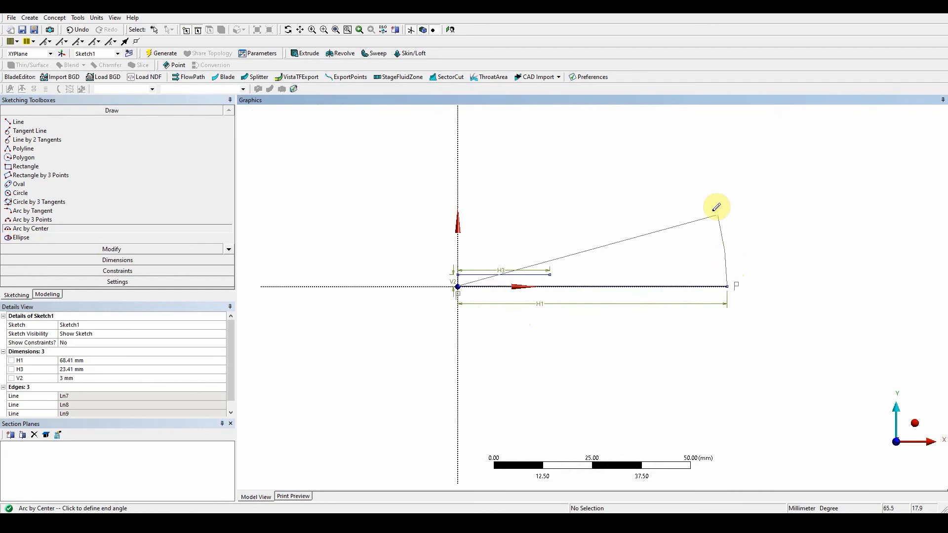
mouse_move(697, 162)
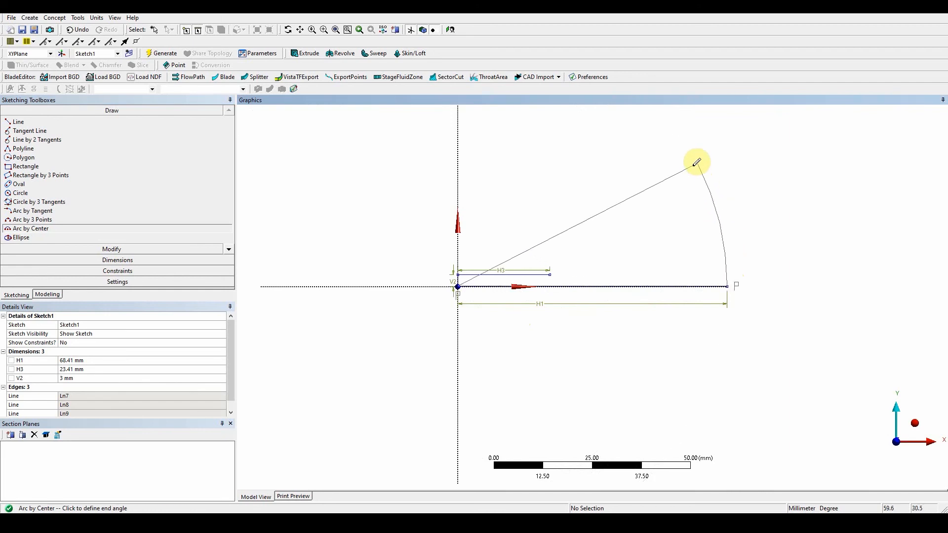
left_click(696, 165)
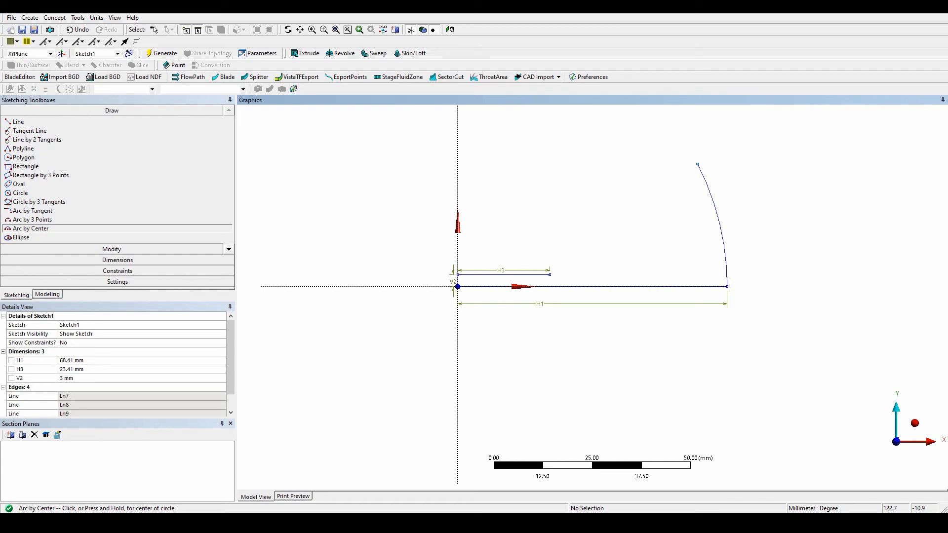
mouse_move(217, 197)
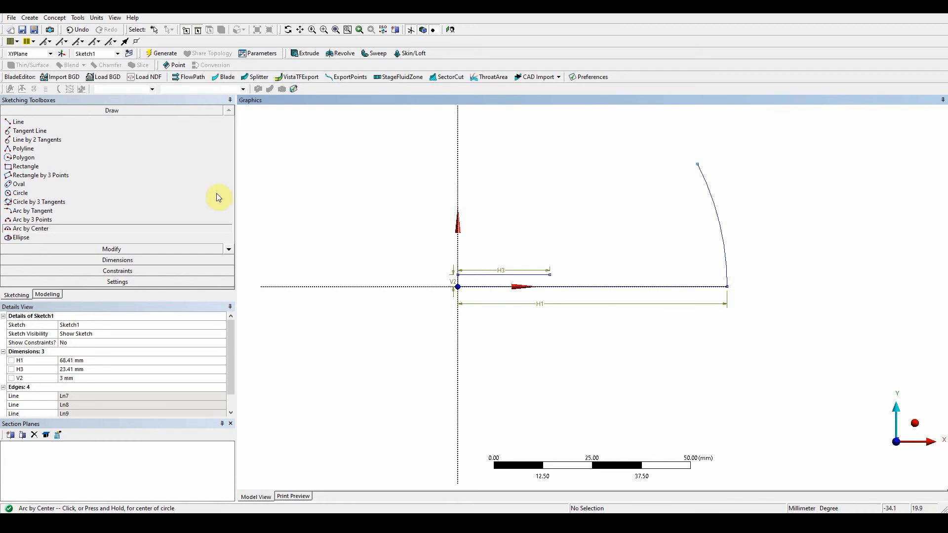
Draw a four-segment polyline from the arc's top: sloped wall, line to Y axis, parallel inner line
left_click(23, 149)
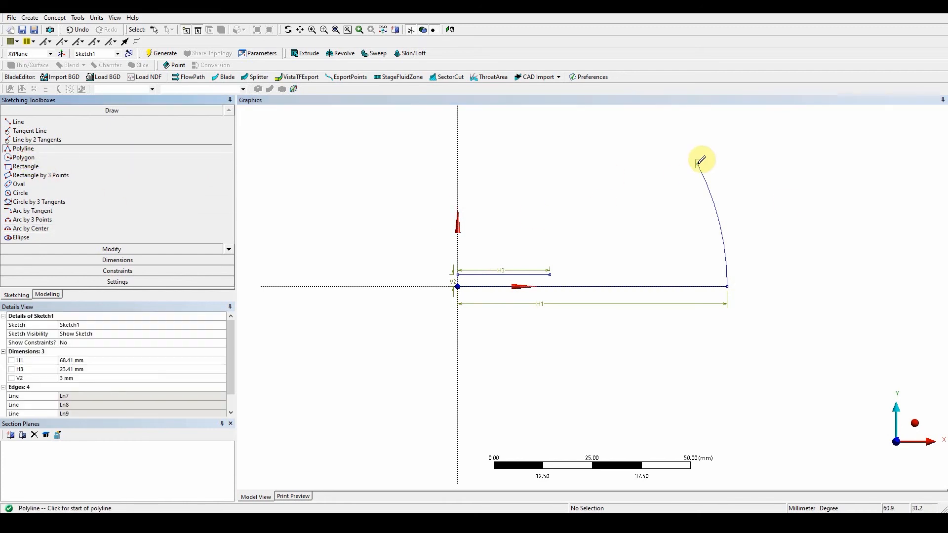
left_click(697, 165)
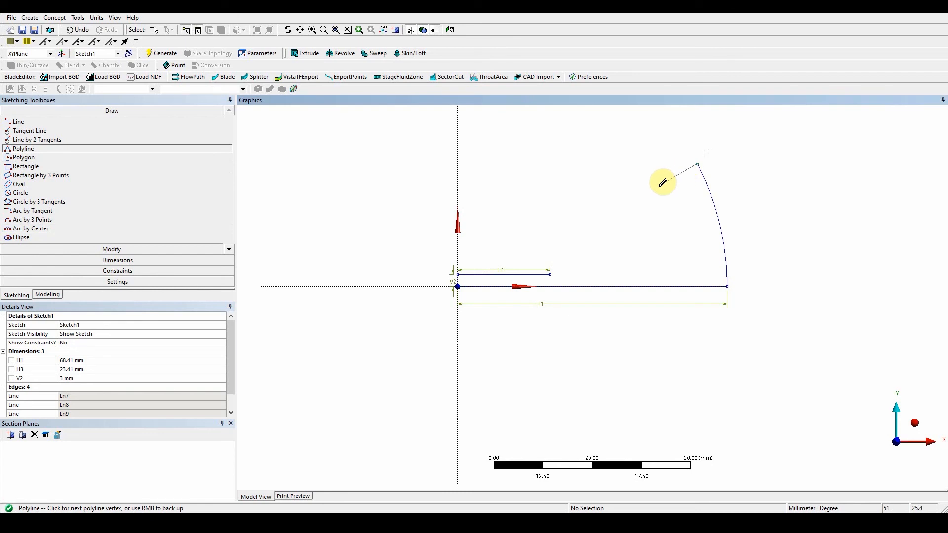
mouse_move(659, 186)
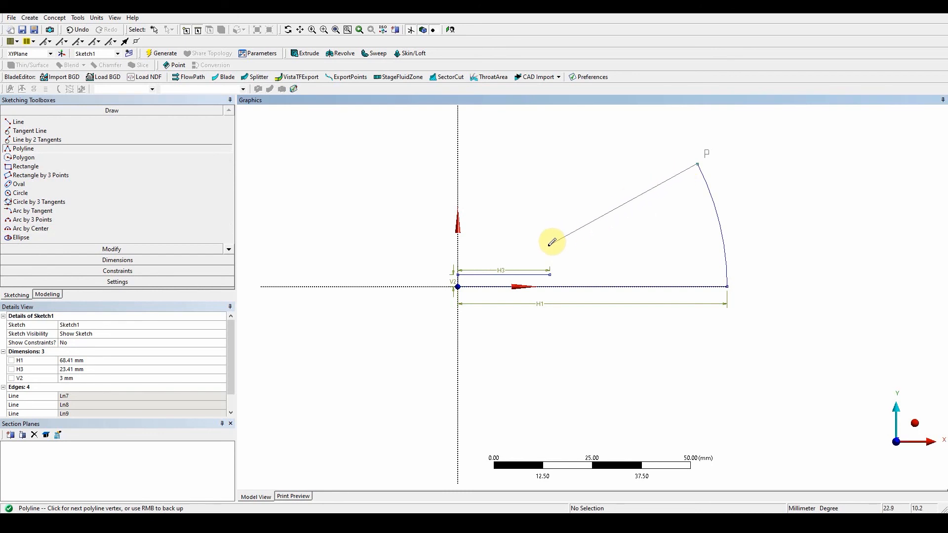
mouse_move(549, 237)
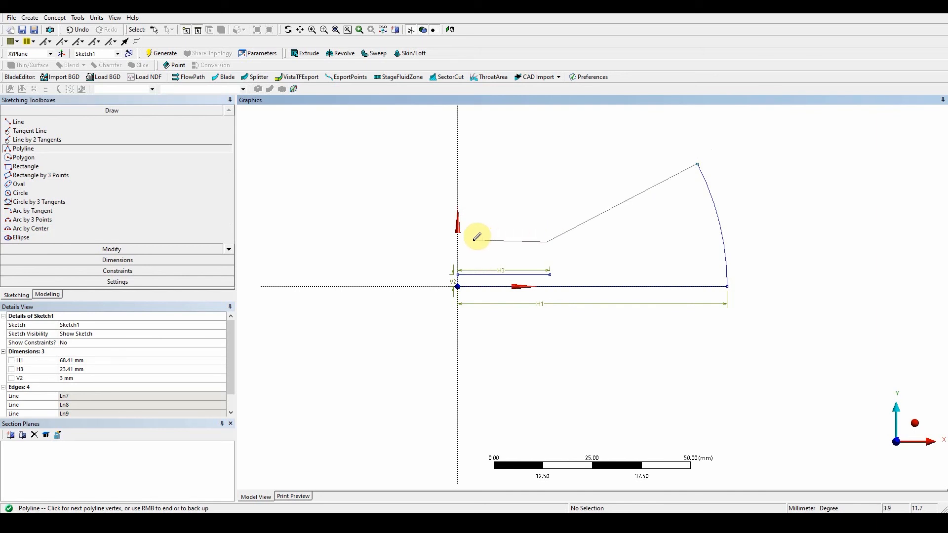
mouse_move(462, 241)
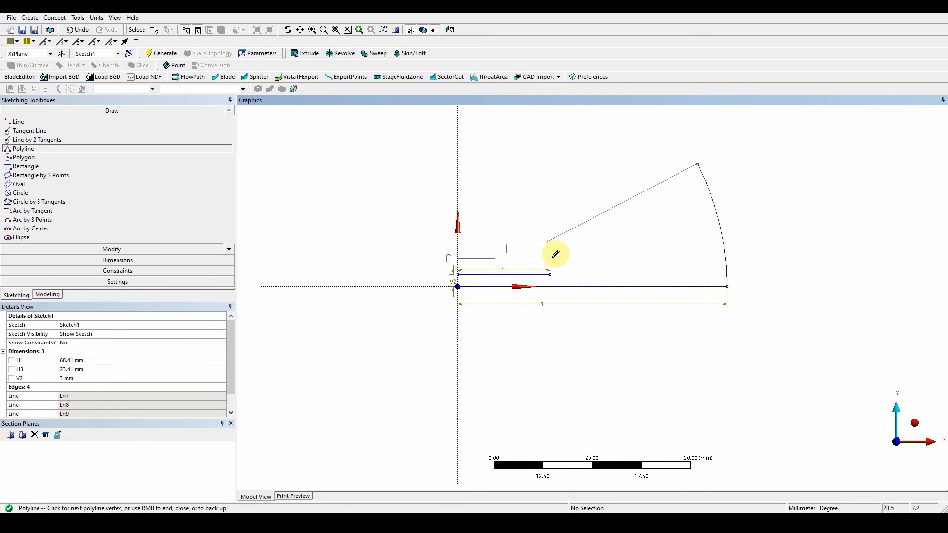
mouse_move(552, 254)
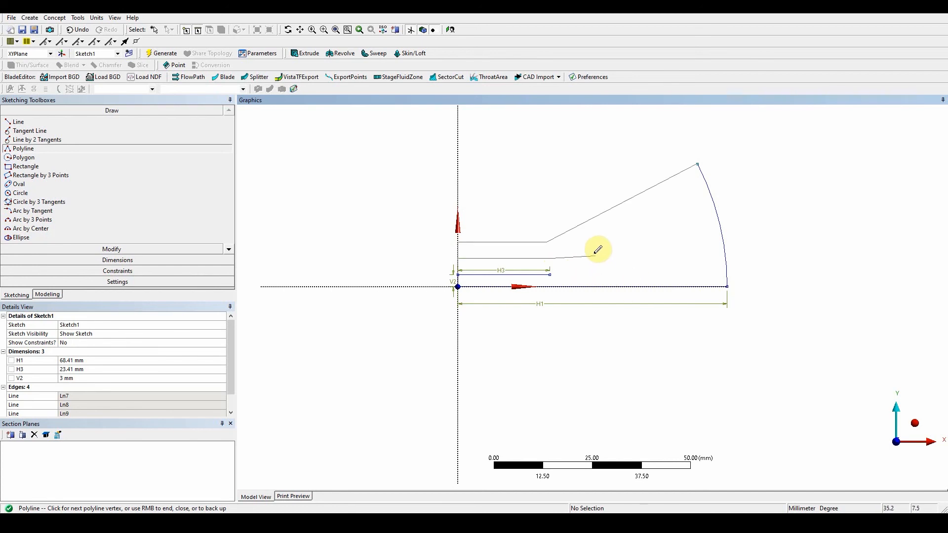
left_click(547, 258)
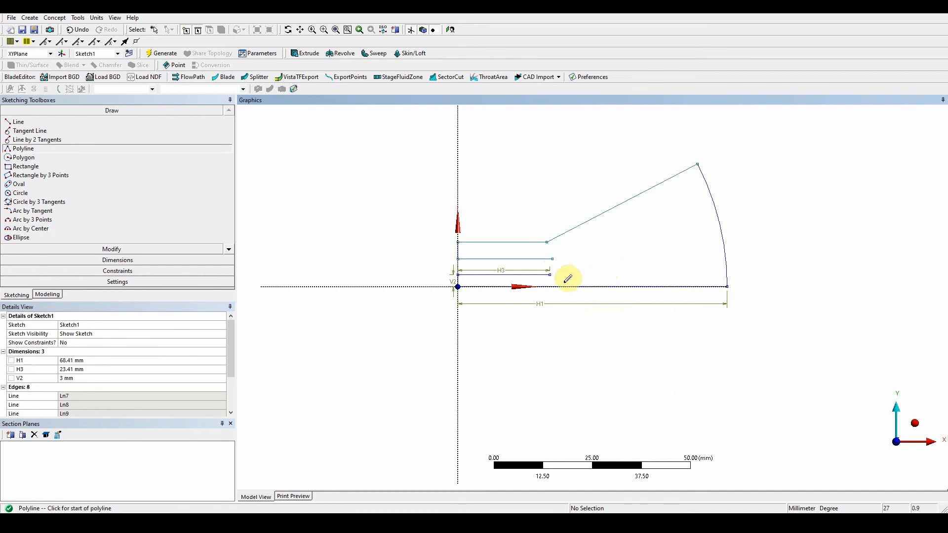
mouse_move(929, 285)
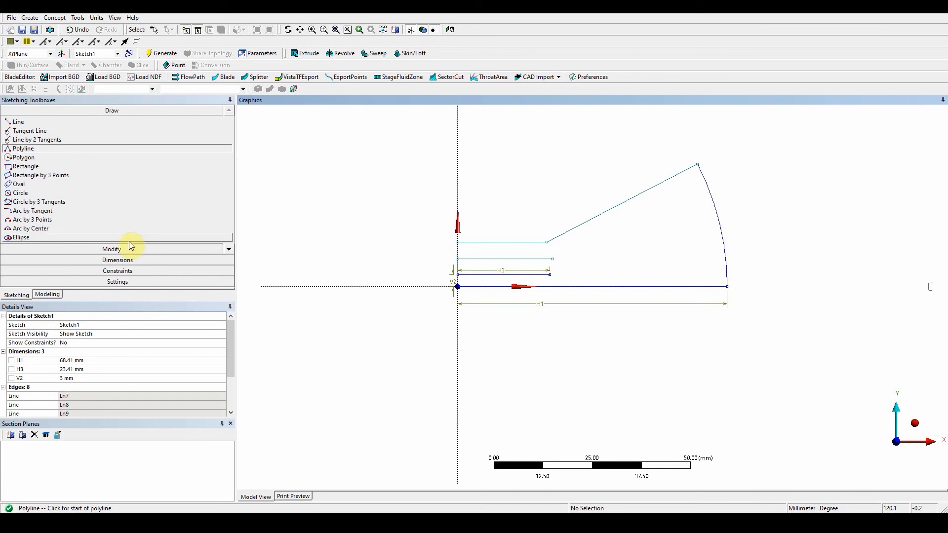
Dimension the upper short line as H4 = 13.74 mm and the gap below as V5 = 4 mm
left_click(116, 260)
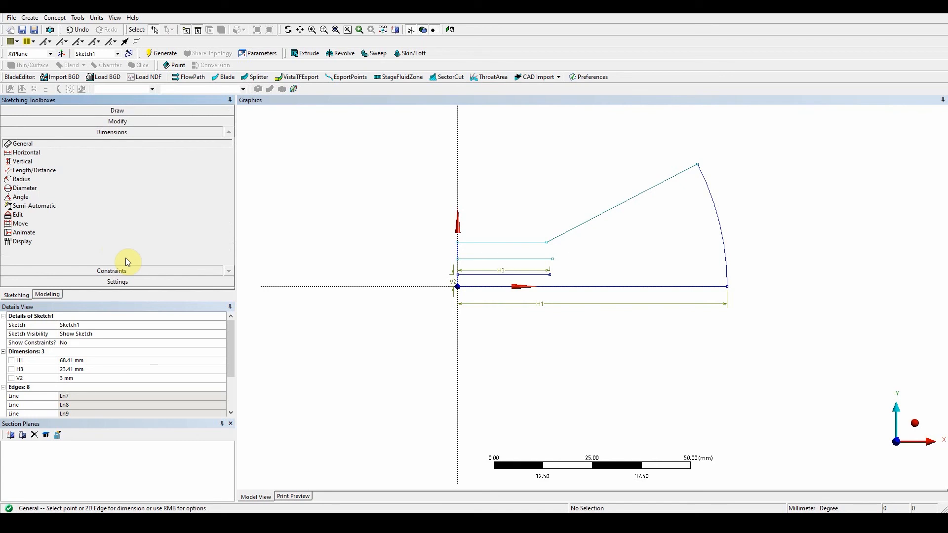
mouse_move(43, 206)
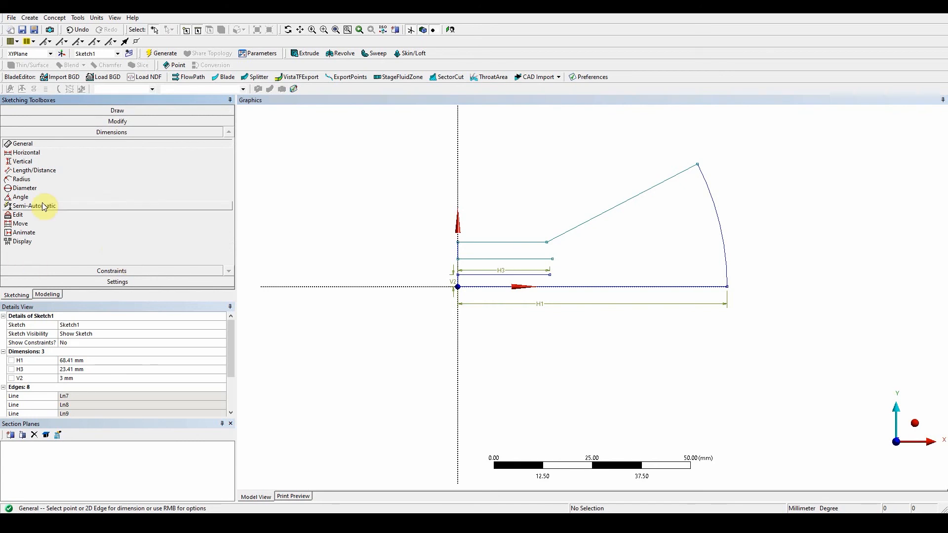
left_click(495, 242)
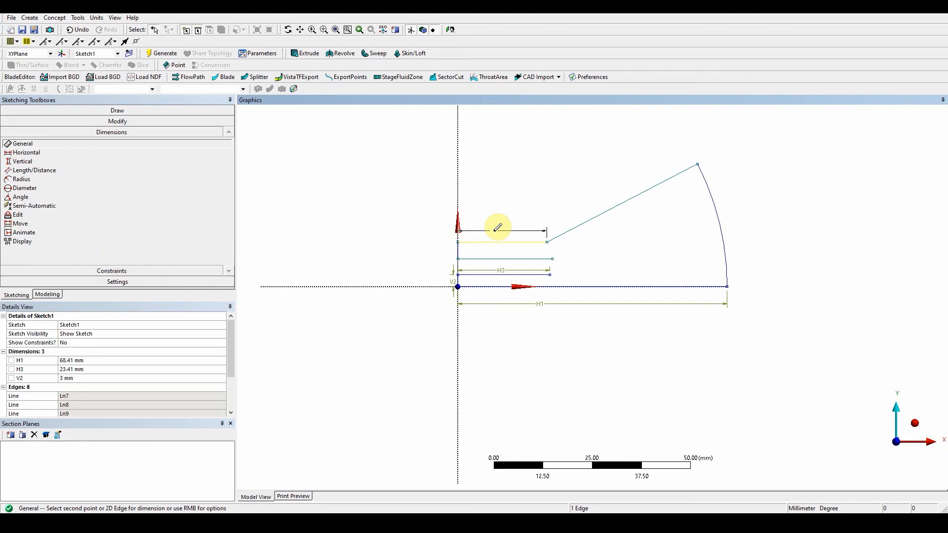
left_click(501, 232)
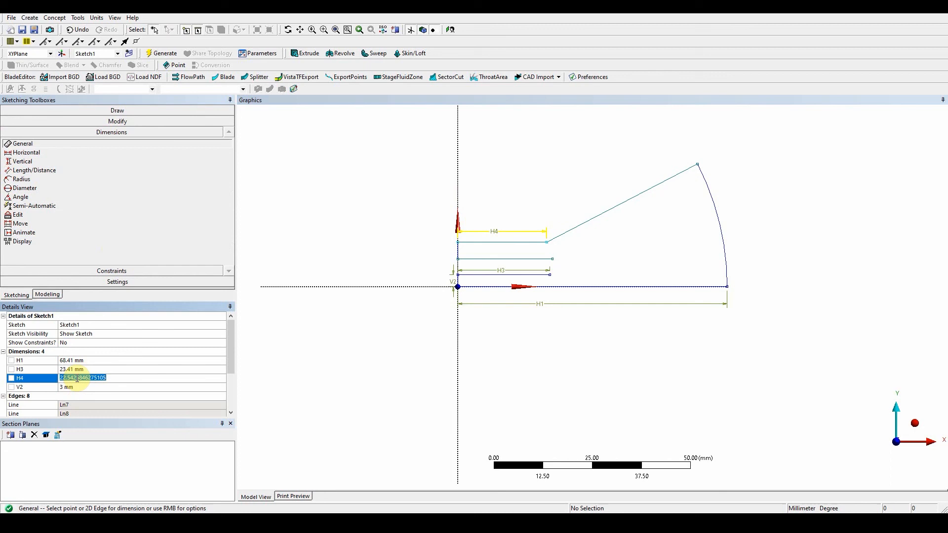
type("17.")
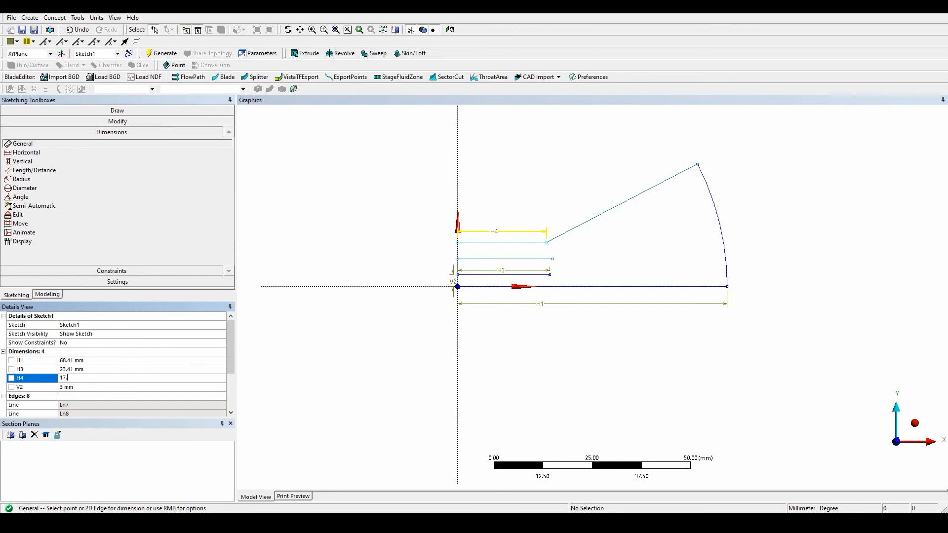
key("Return")
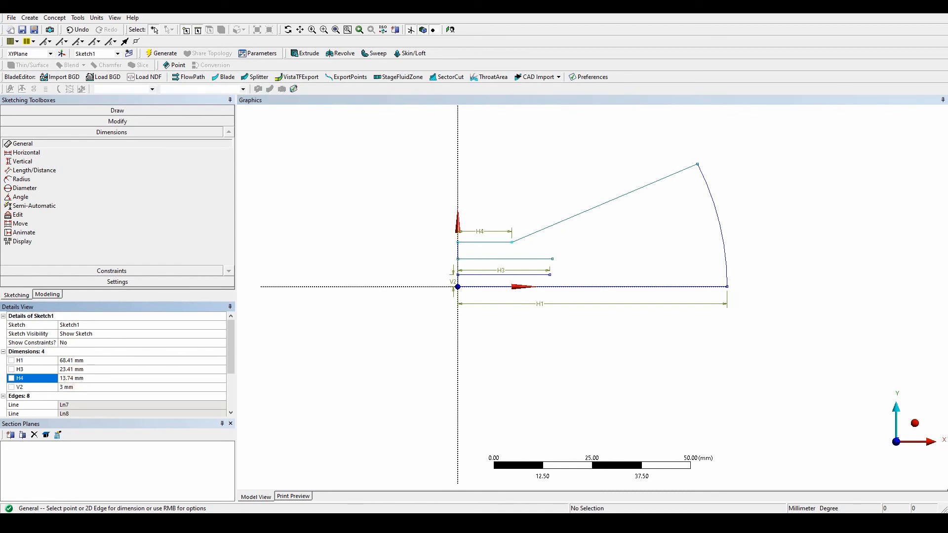
mouse_move(458, 254)
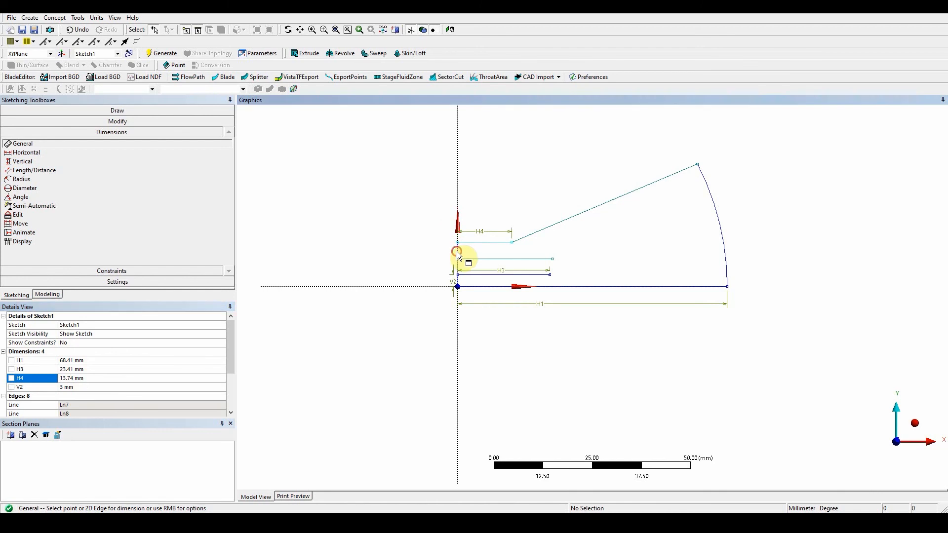
left_click(458, 253)
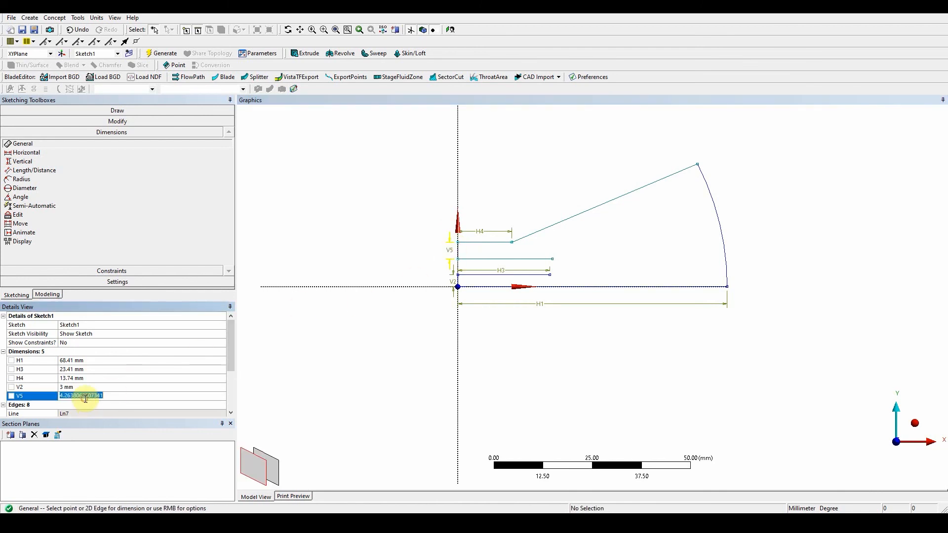
type("4")
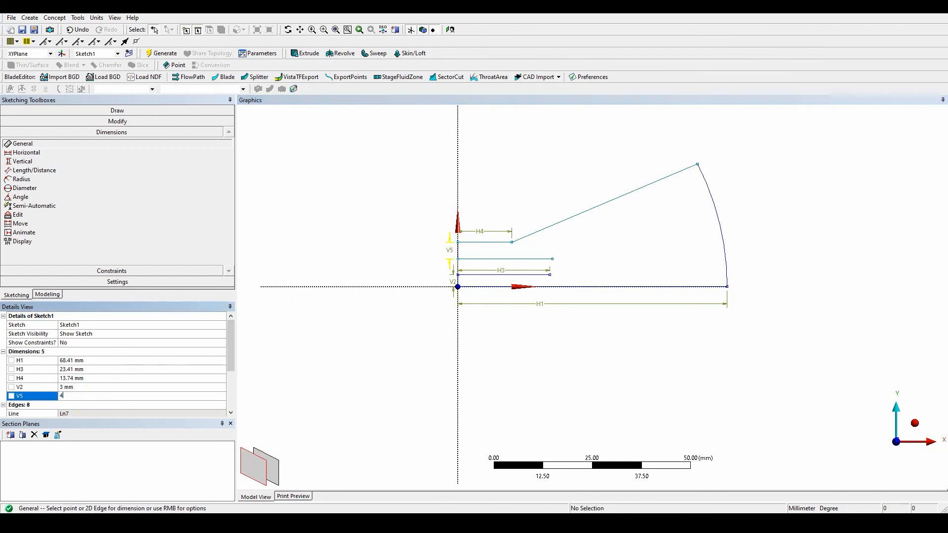
key("Return")
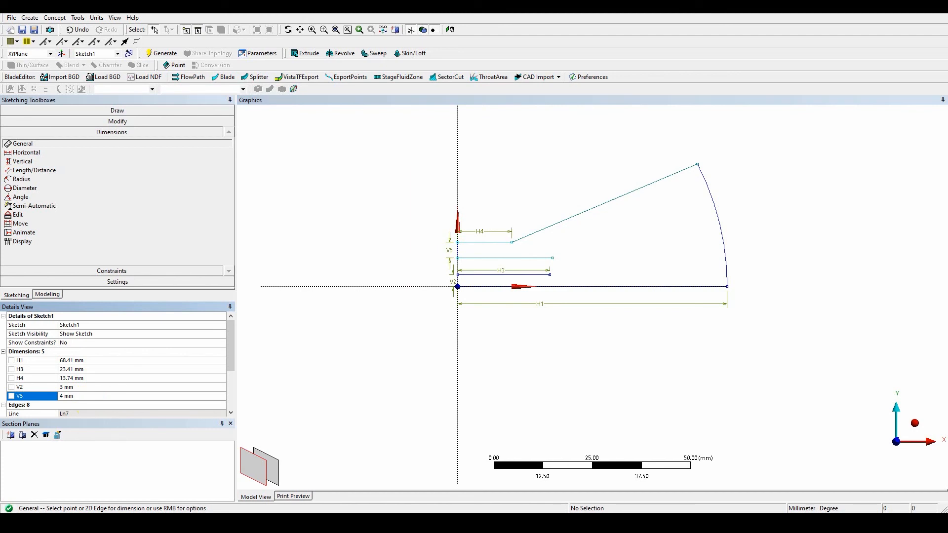
mouse_move(128, 269)
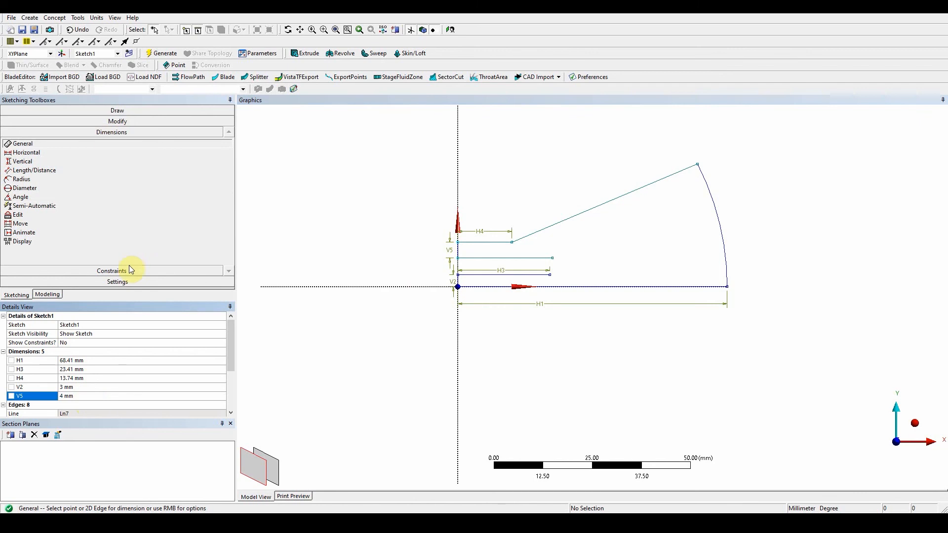
Apply an Equal Length constraint between the upper short line and the middle horizontal line
left_click(111, 270)
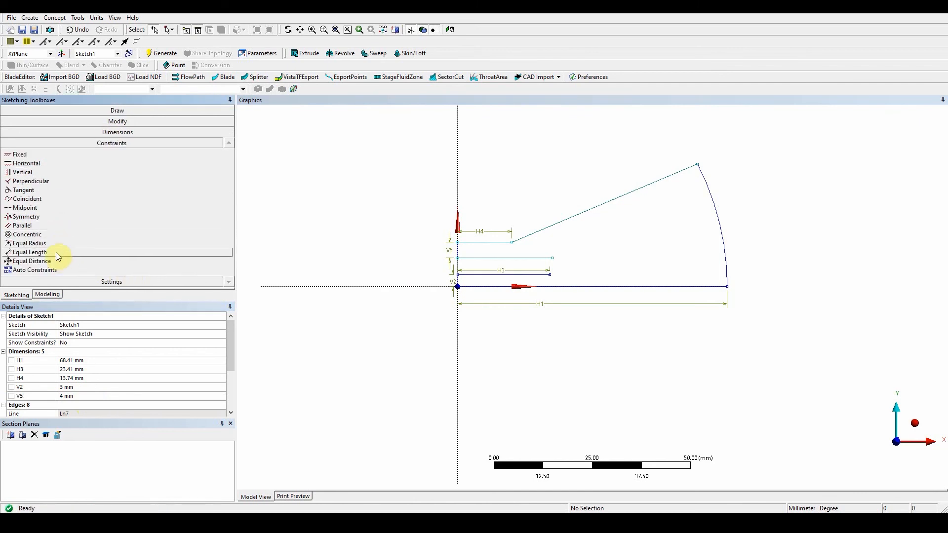
left_click(29, 252)
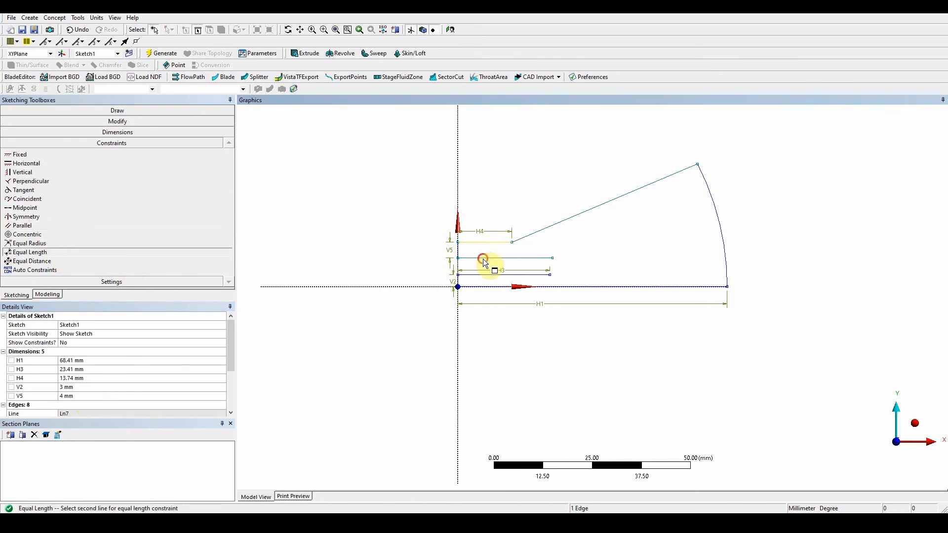
left_click(506, 237)
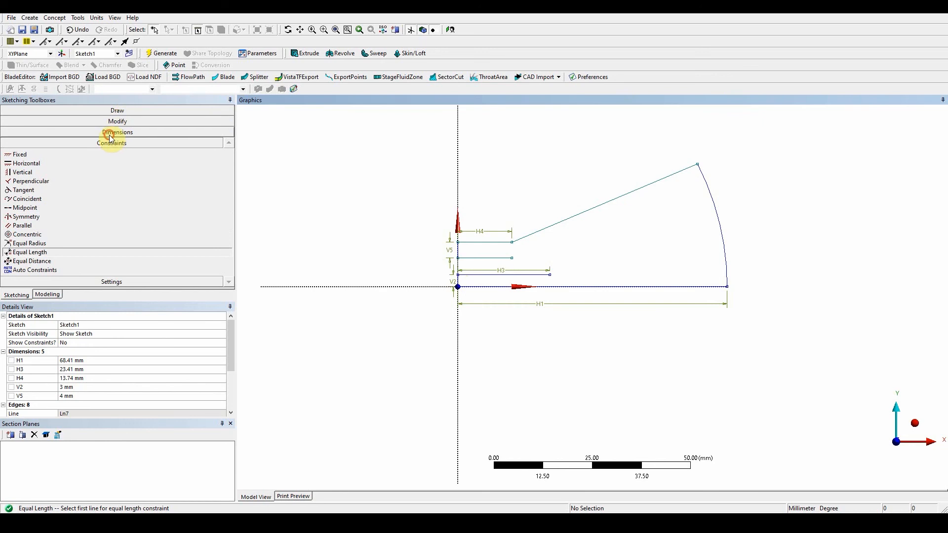
Add angle dimension A6 of 60° between the vertical axis and the sloped wall
left_click(116, 131)
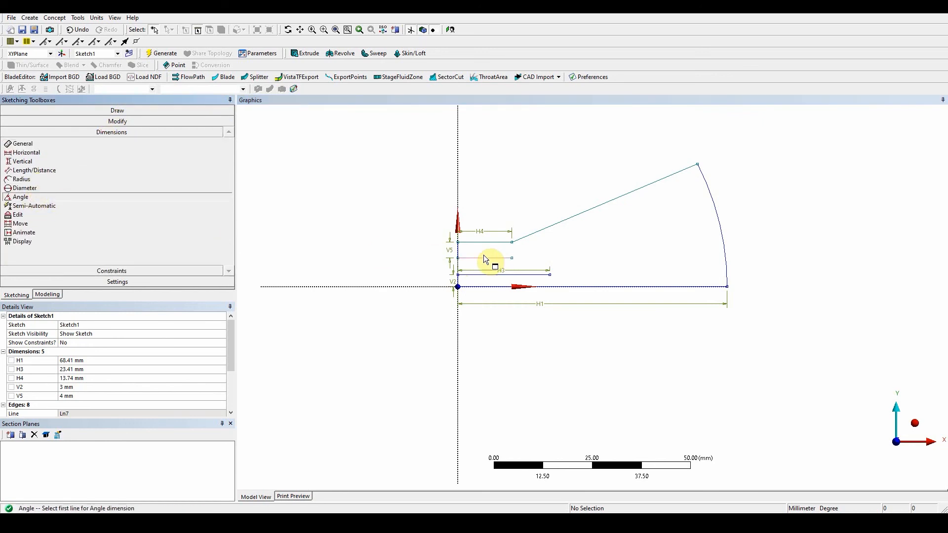
mouse_move(489, 236)
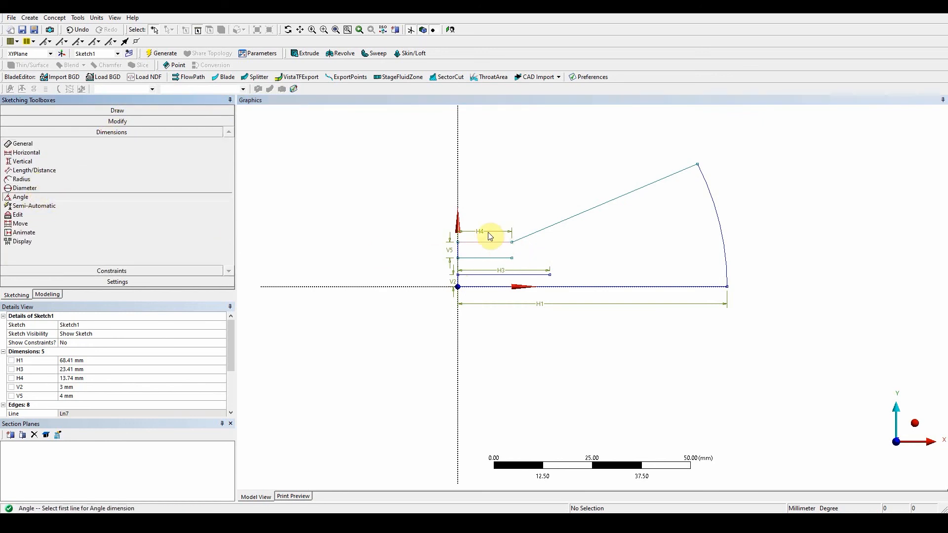
mouse_move(460, 203)
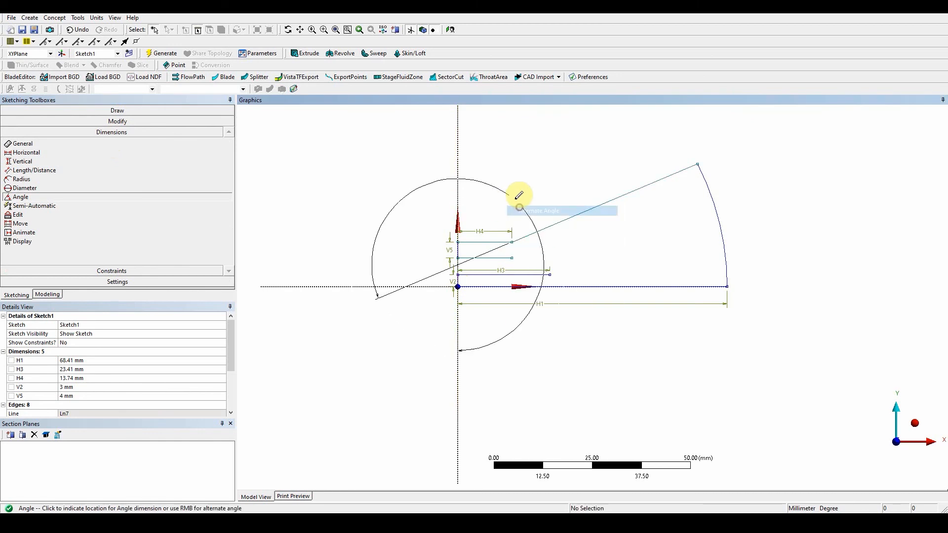
right_click(514, 199)
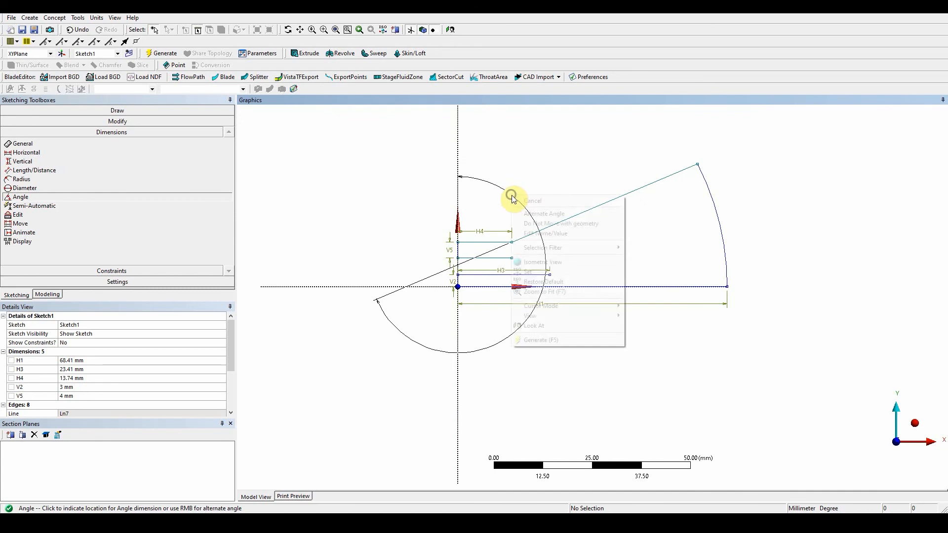
left_click(531, 199)
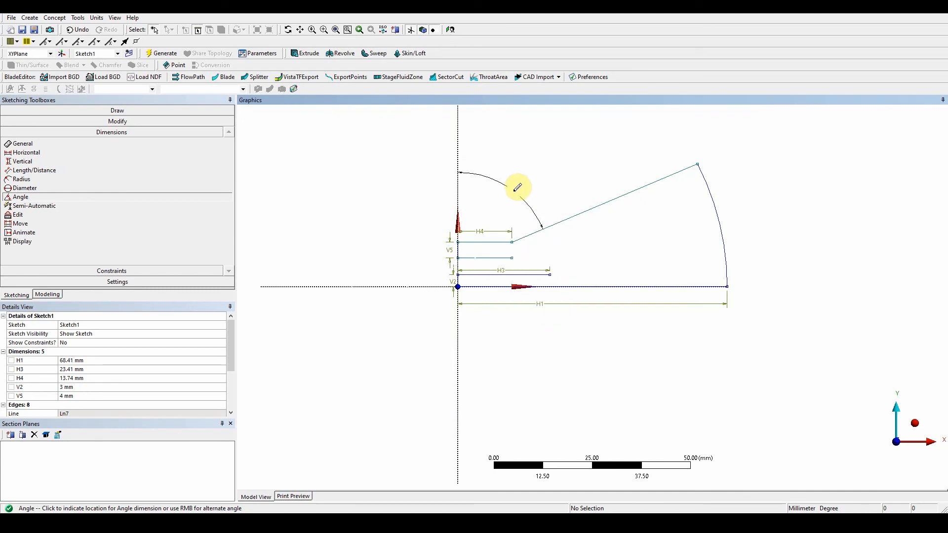
left_click(517, 188)
type("60")
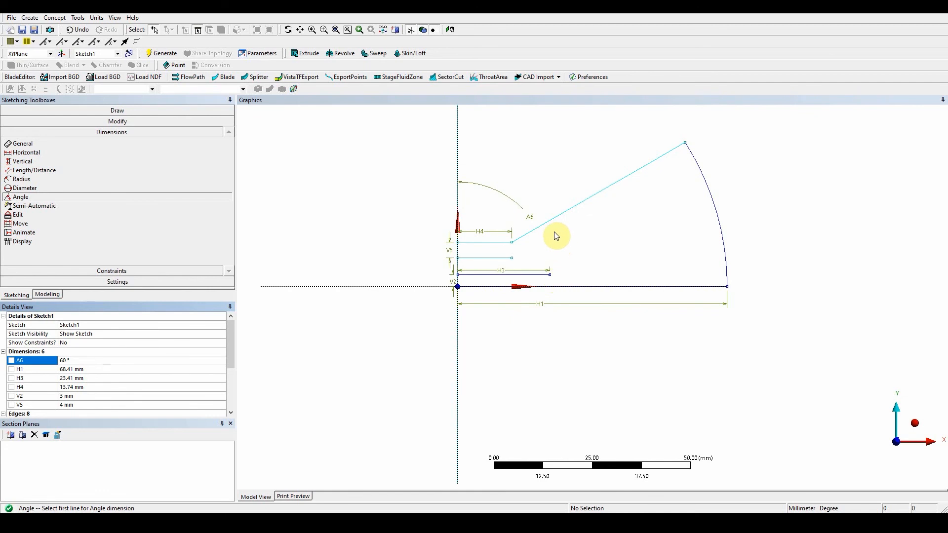
mouse_move(27, 250)
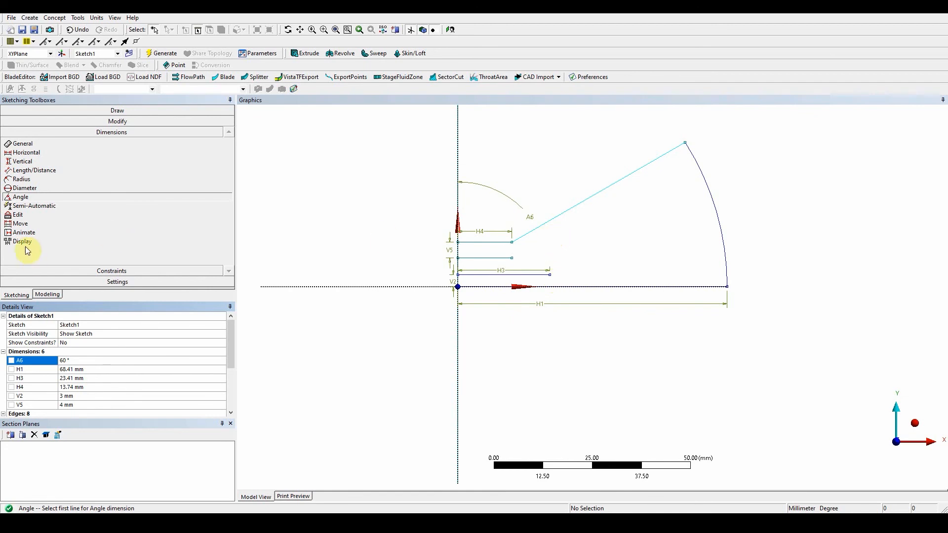
left_click(112, 110)
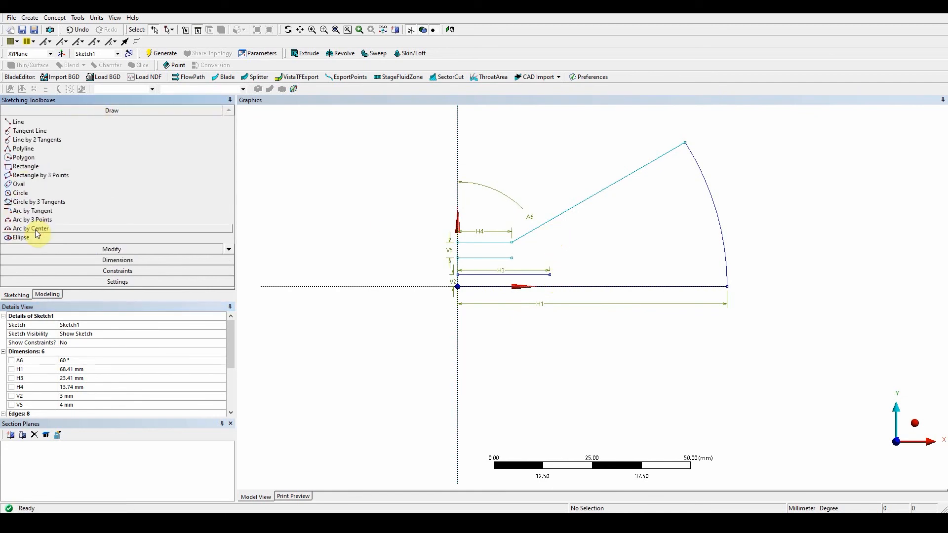
Draw a short origin-centred arc starting at the lowest inner line's right end
left_click(32, 228)
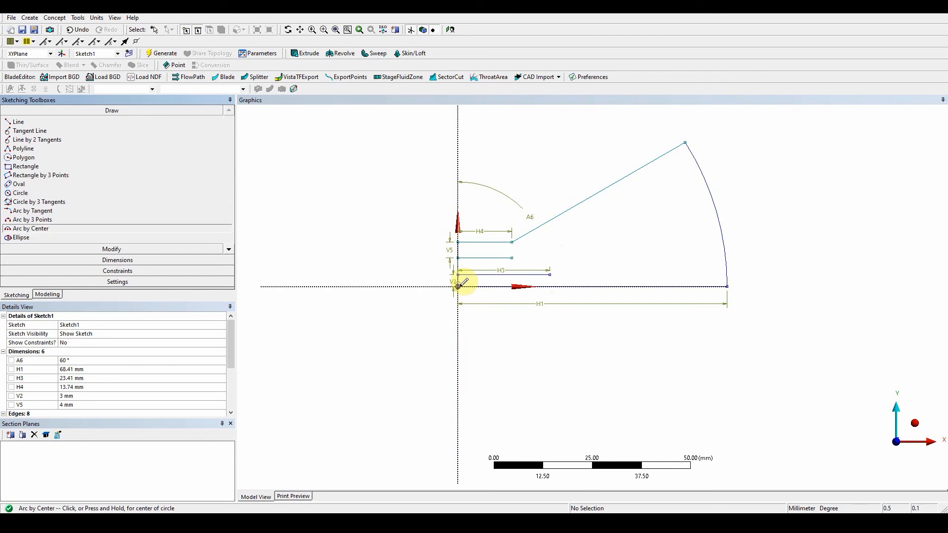
left_click(457, 286)
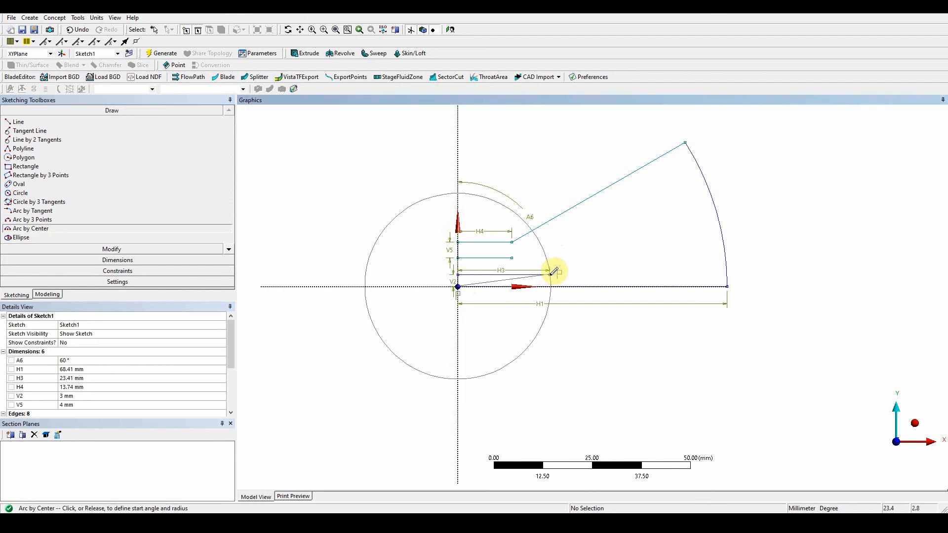
left_click(550, 272)
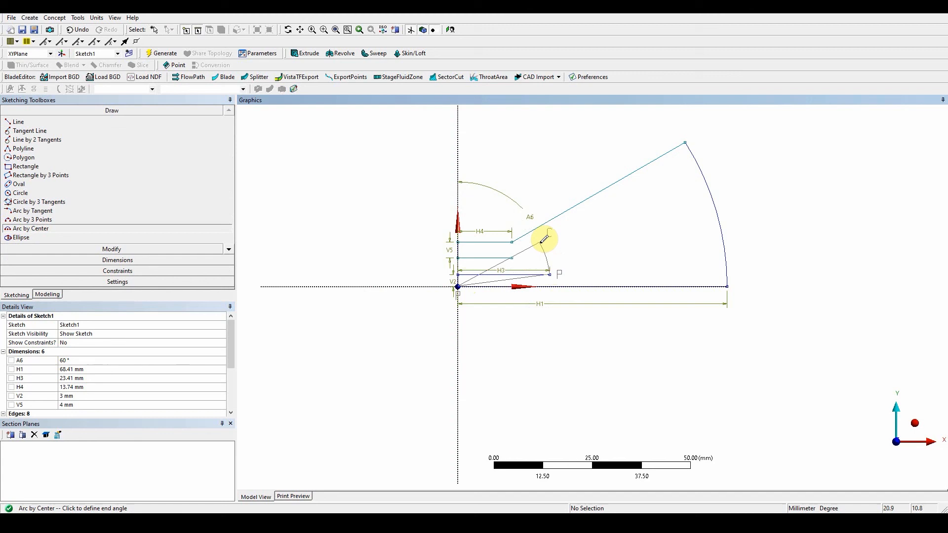
mouse_move(543, 241)
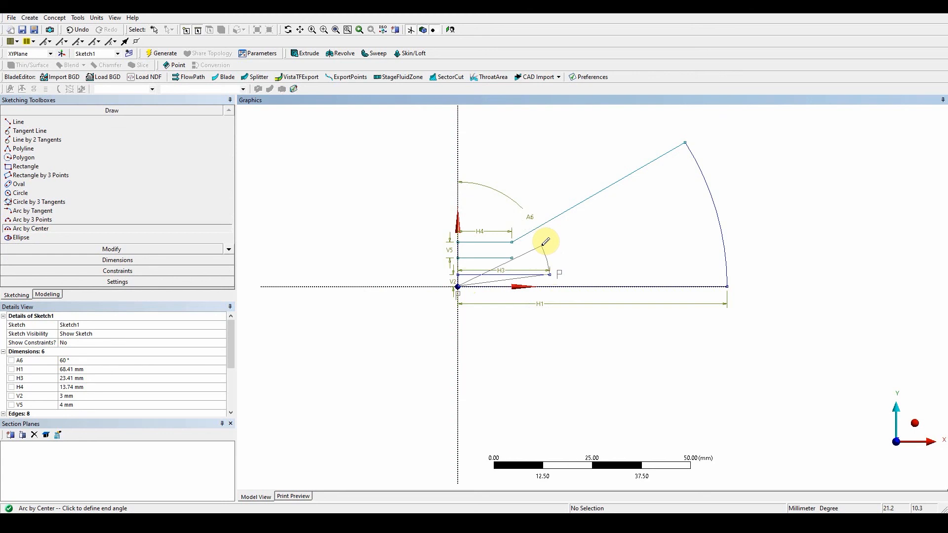
mouse_move(542, 235)
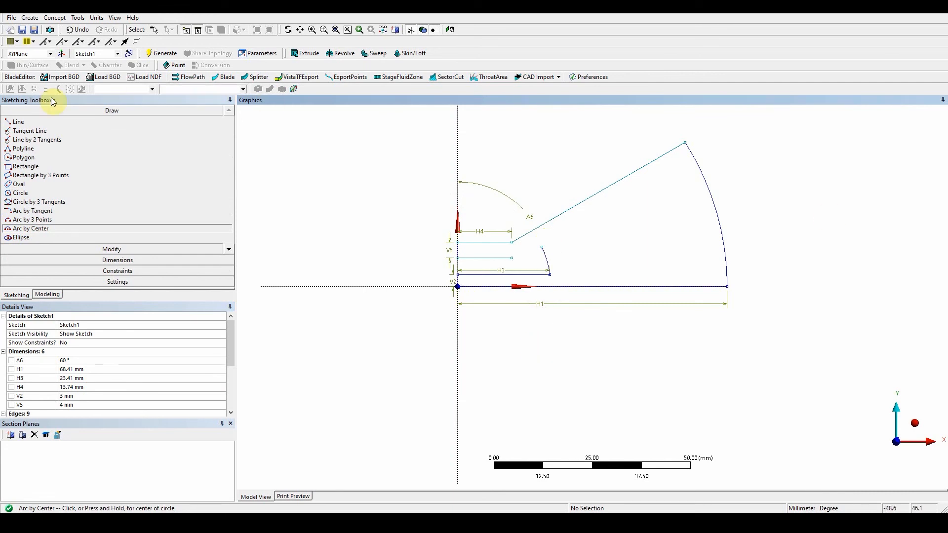
left_click(18, 122)
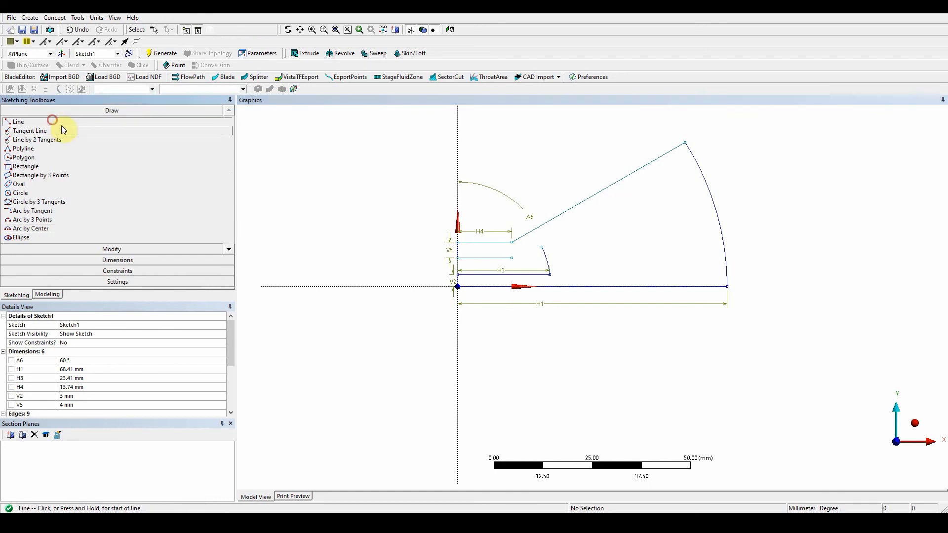
Draw a short line from the middle inner line's end to the small arc's top
left_click(511, 251)
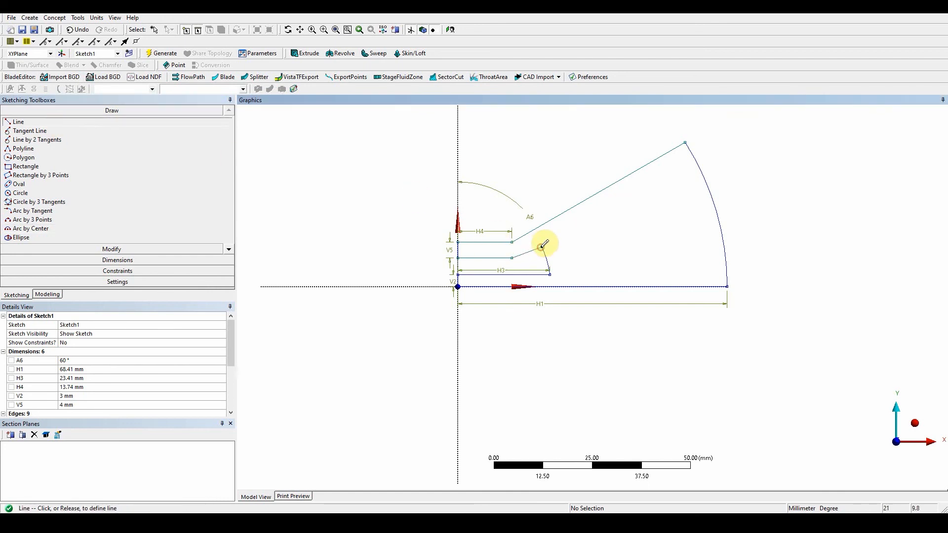
left_click(541, 247)
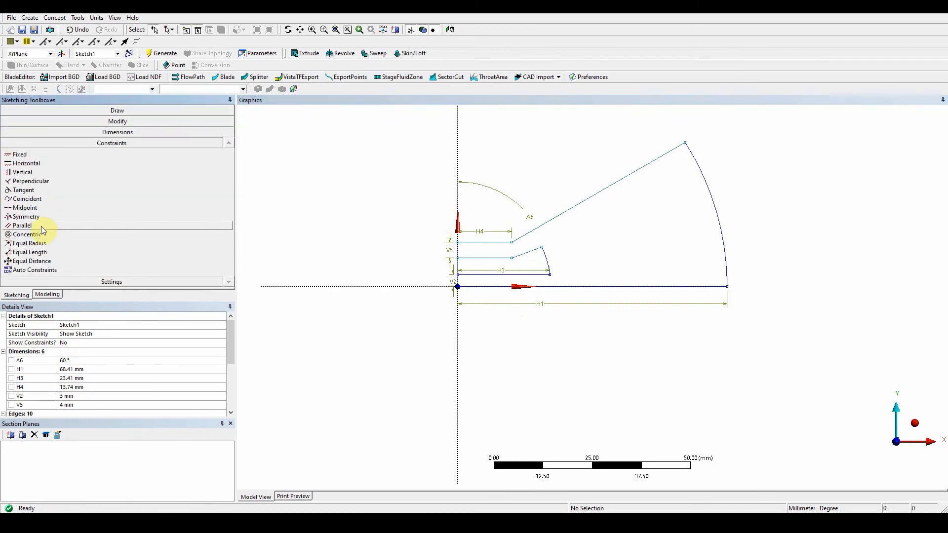
left_click(22, 226)
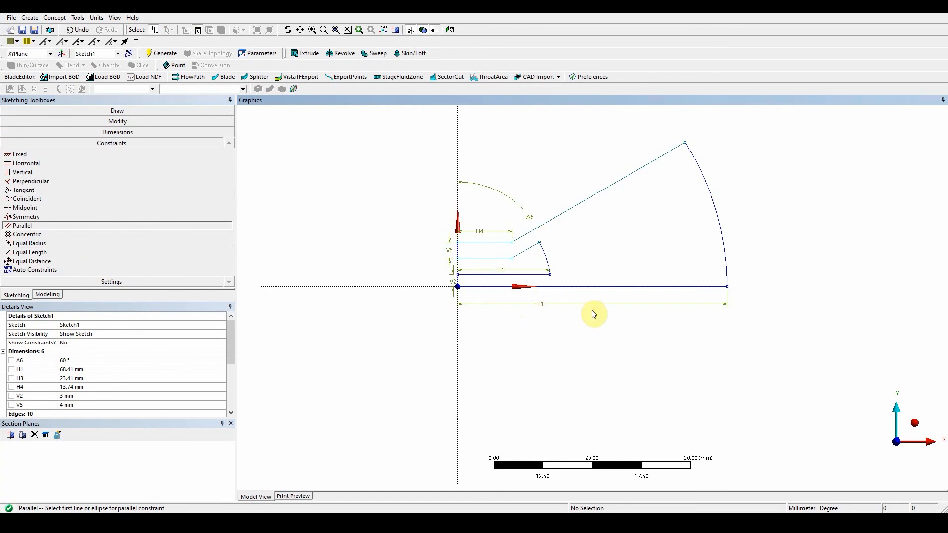
mouse_move(593, 313)
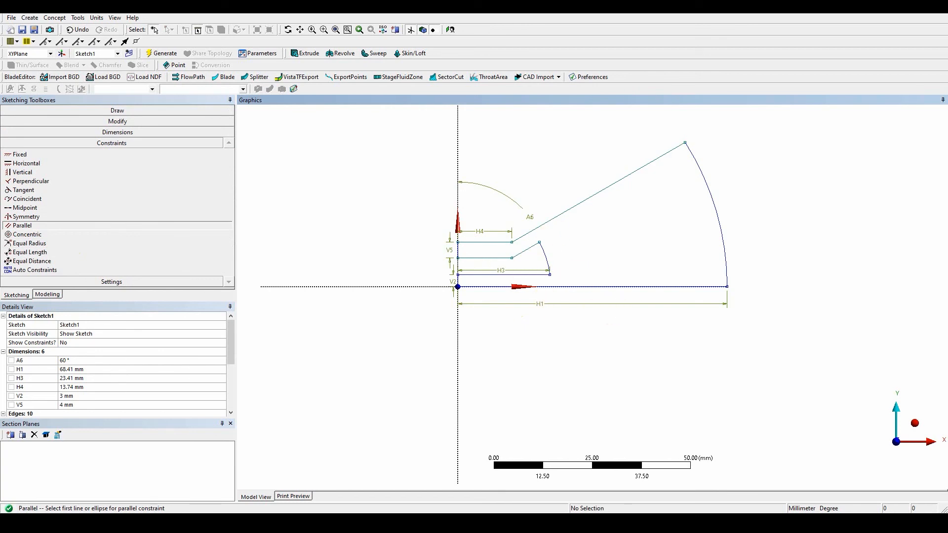
mouse_move(63, 125)
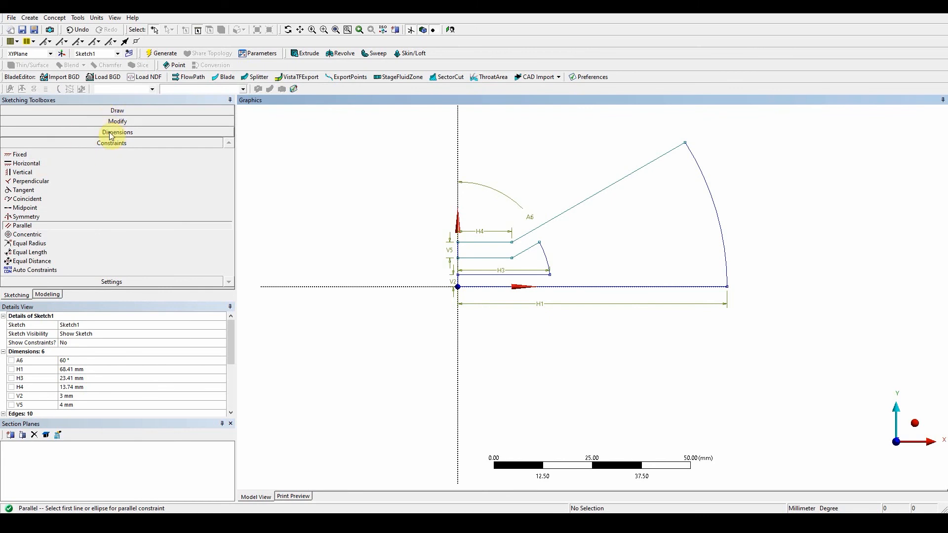
Dimension the short slanted connecting line and set L7 to 9 mm
left_click(111, 132)
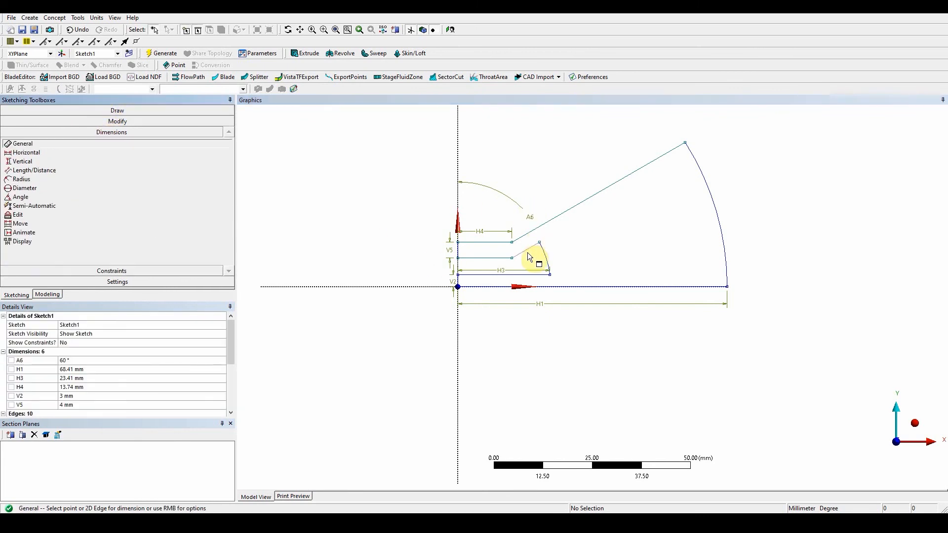
left_click(531, 256)
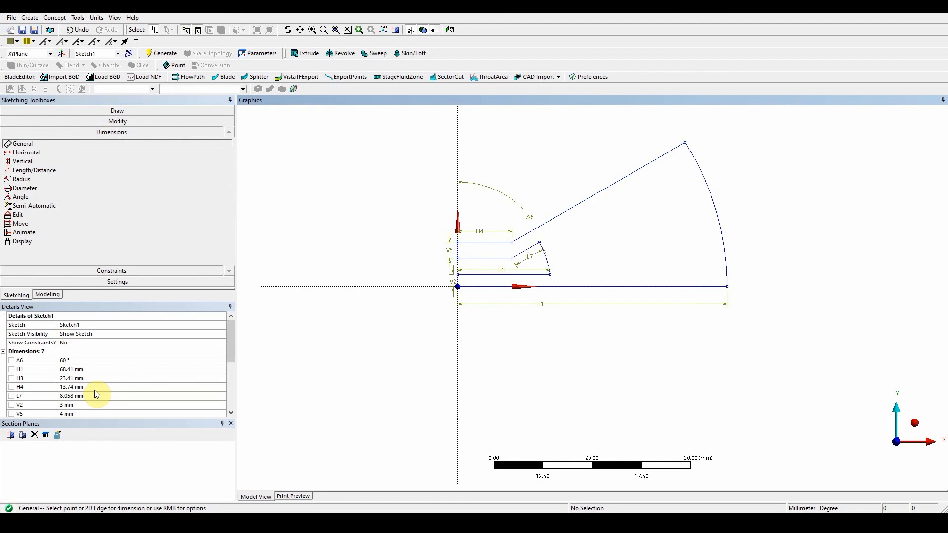
double_click(82, 396)
type("9")
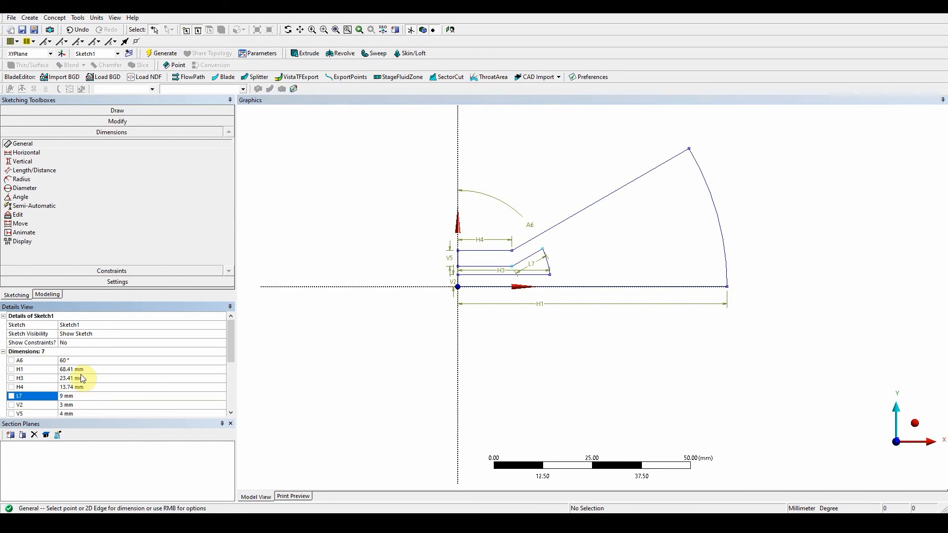
mouse_move(84, 385)
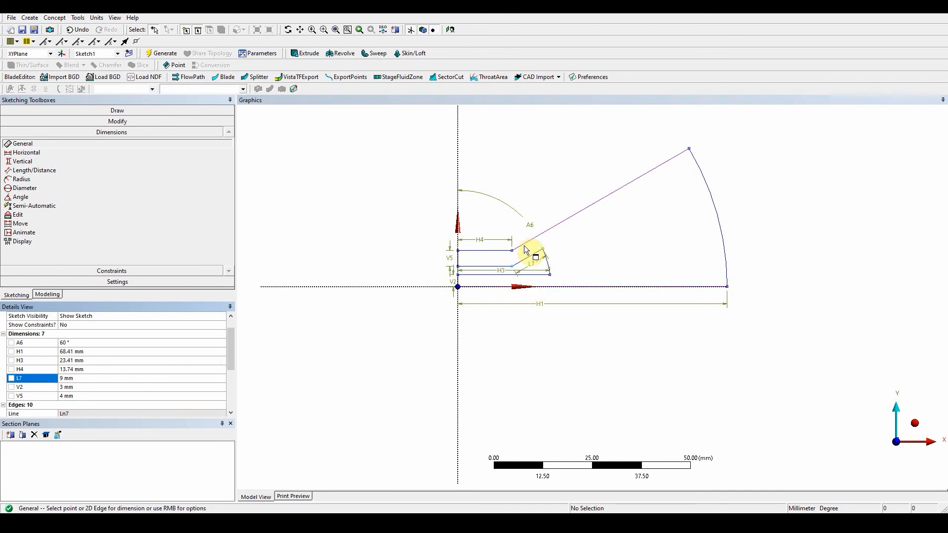
mouse_move(428, 245)
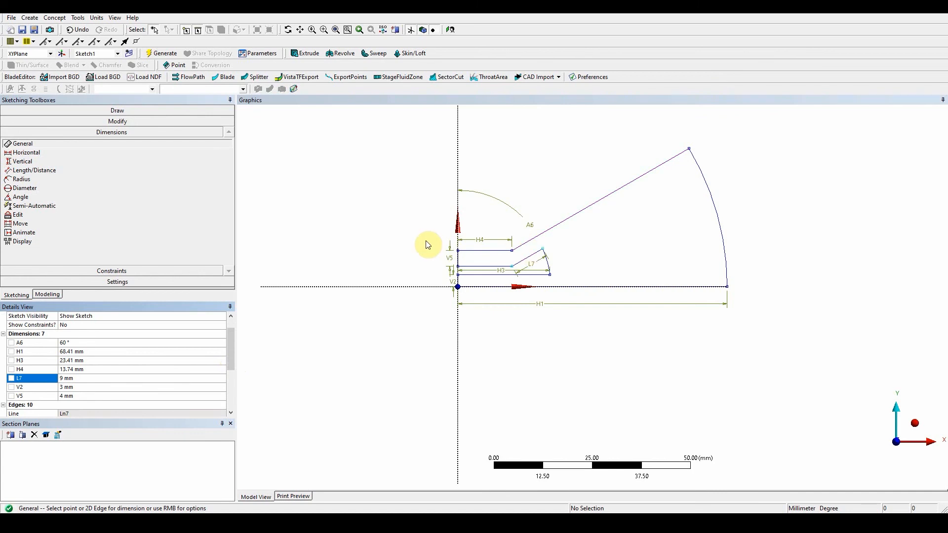
mouse_move(479, 259)
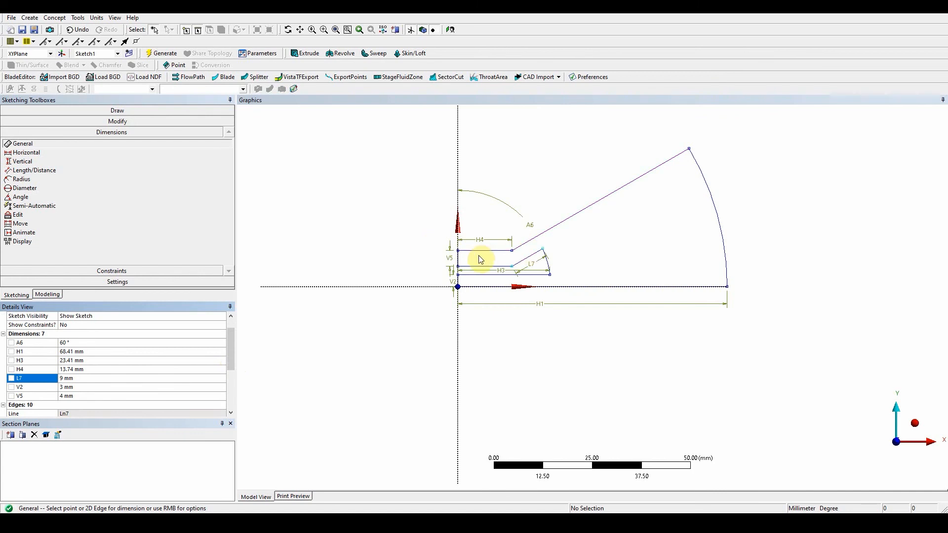
mouse_move(600, 259)
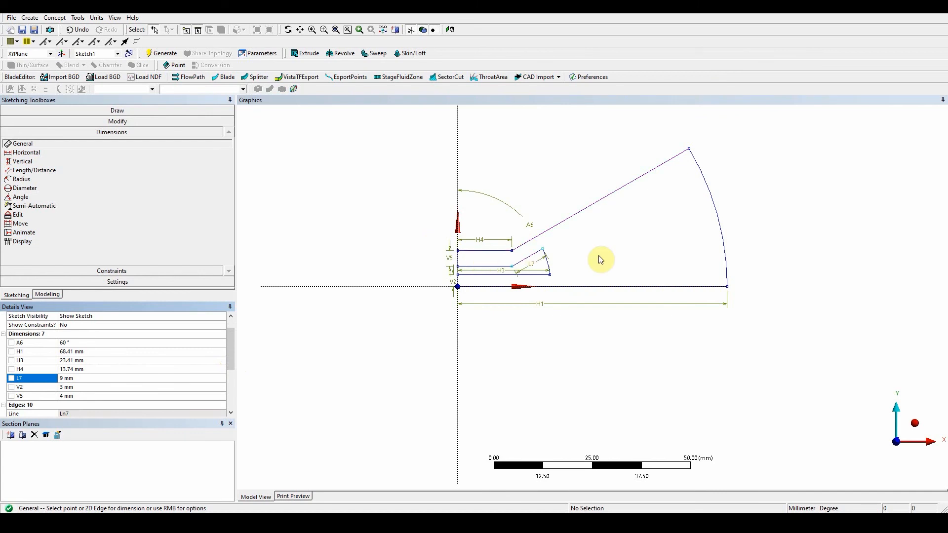
mouse_move(556, 278)
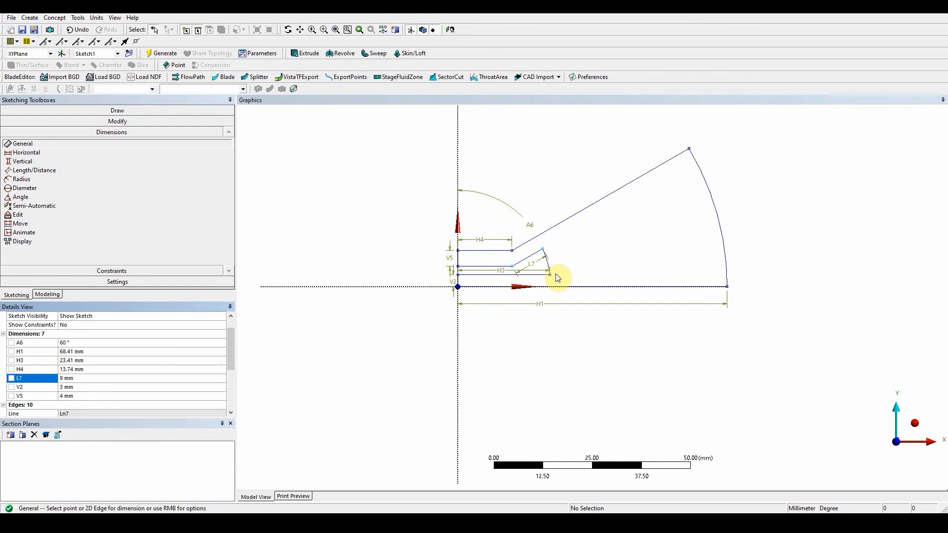
mouse_move(550, 293)
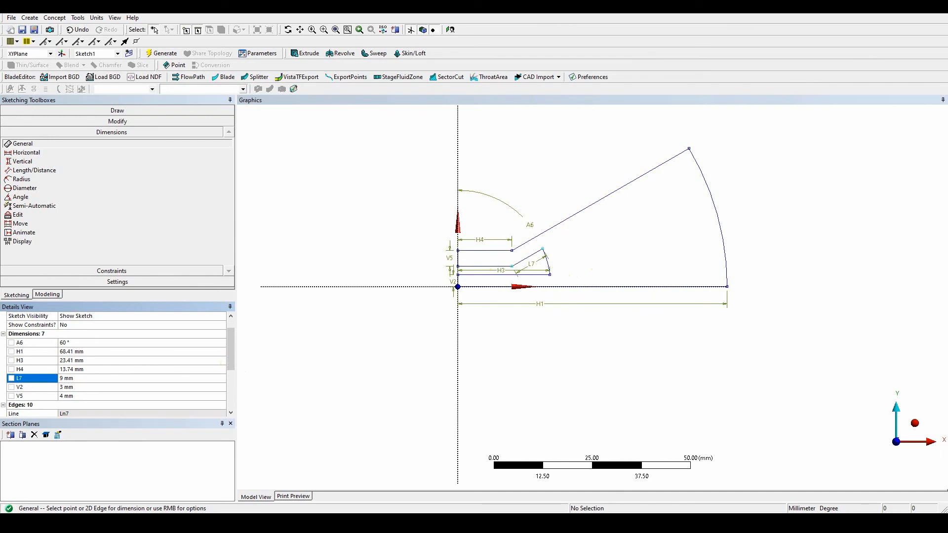
mouse_move(67, 268)
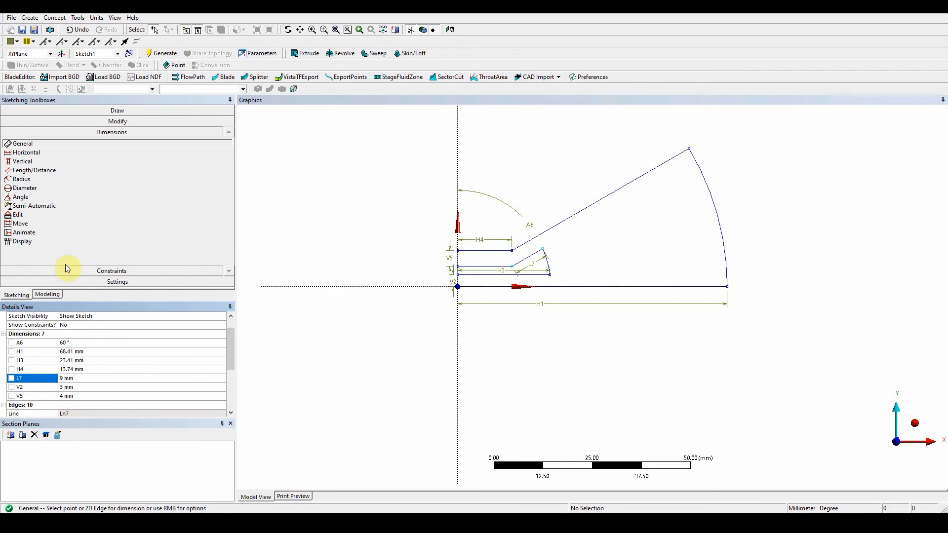
mouse_move(121, 130)
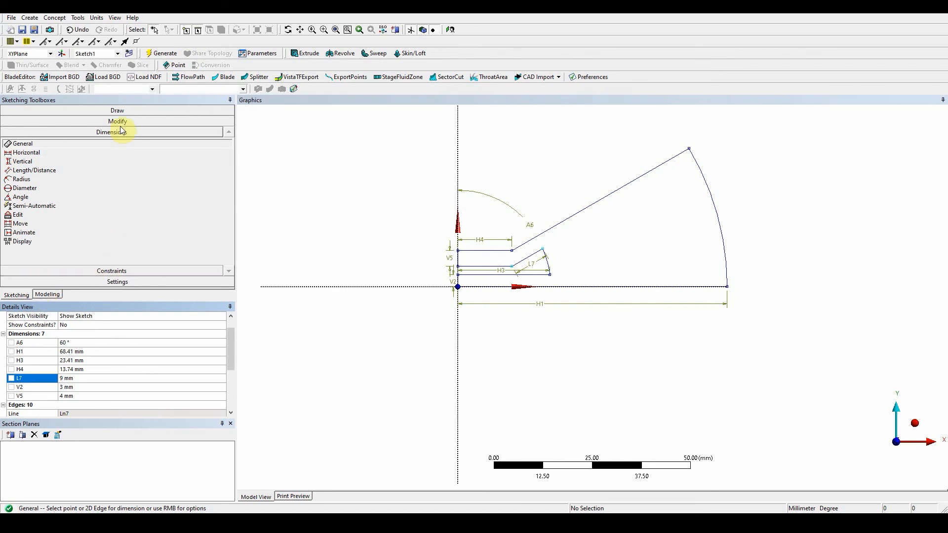
Open the sketch Modify tools to split the sloped wall and bottom edge
left_click(117, 121)
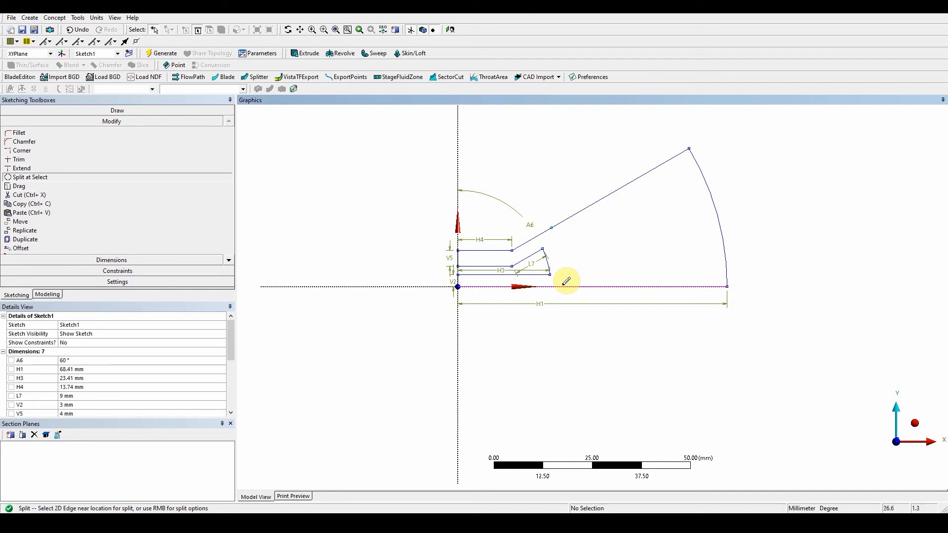
mouse_move(576, 243)
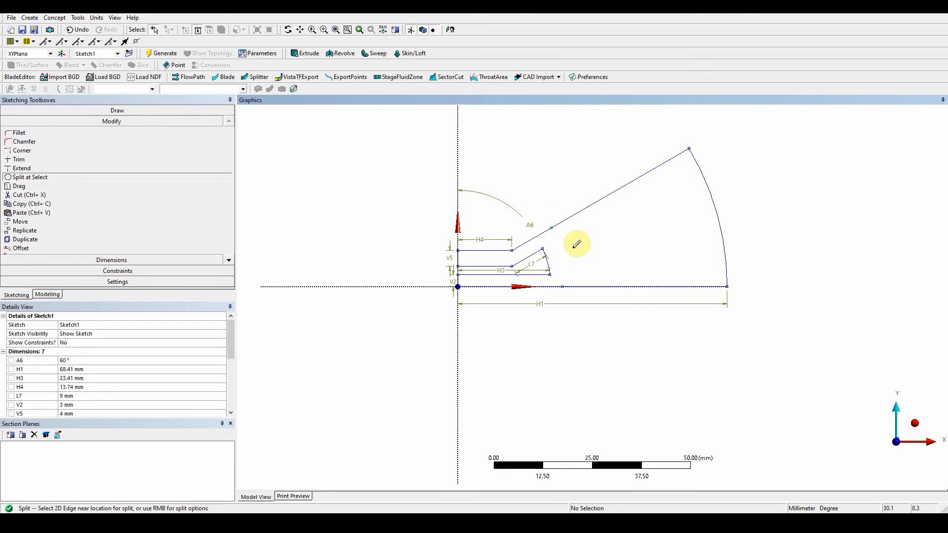
mouse_move(576, 243)
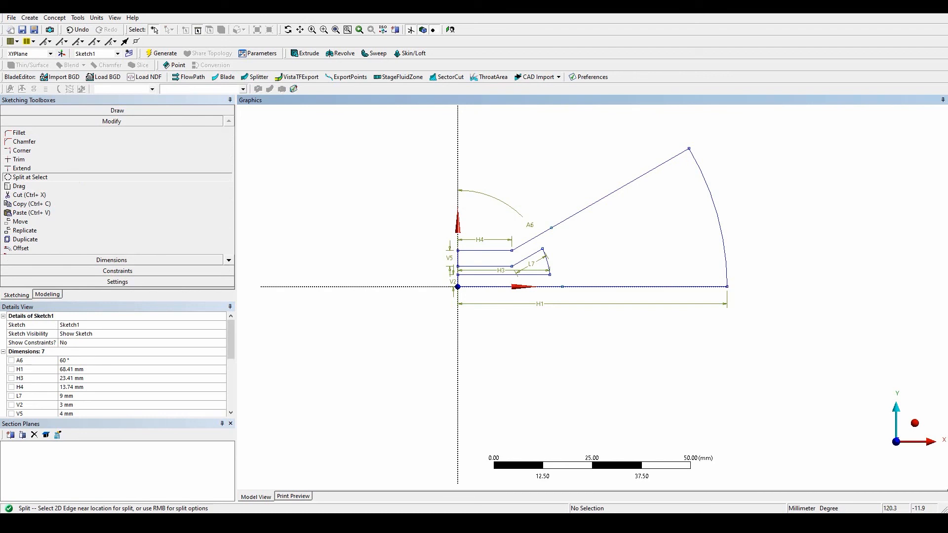
mouse_move(559, 245)
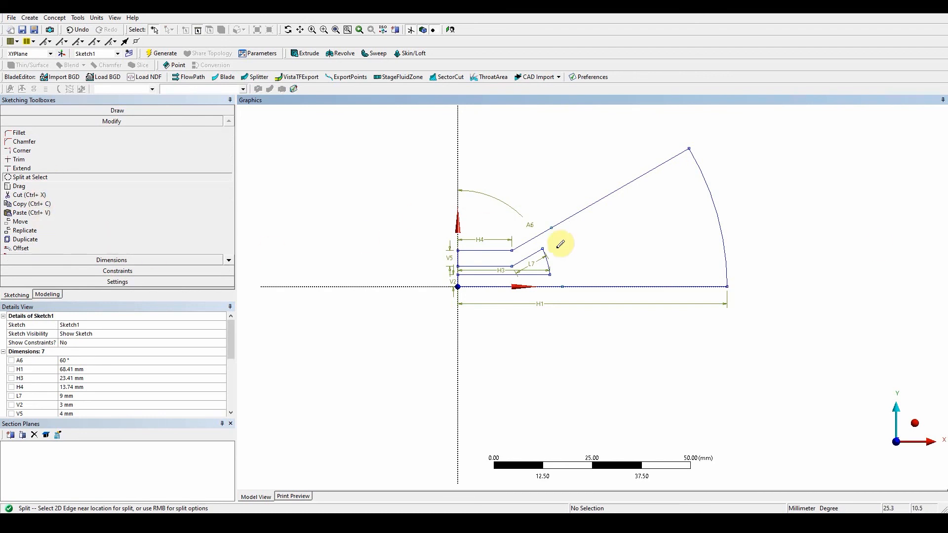
mouse_move(178, 271)
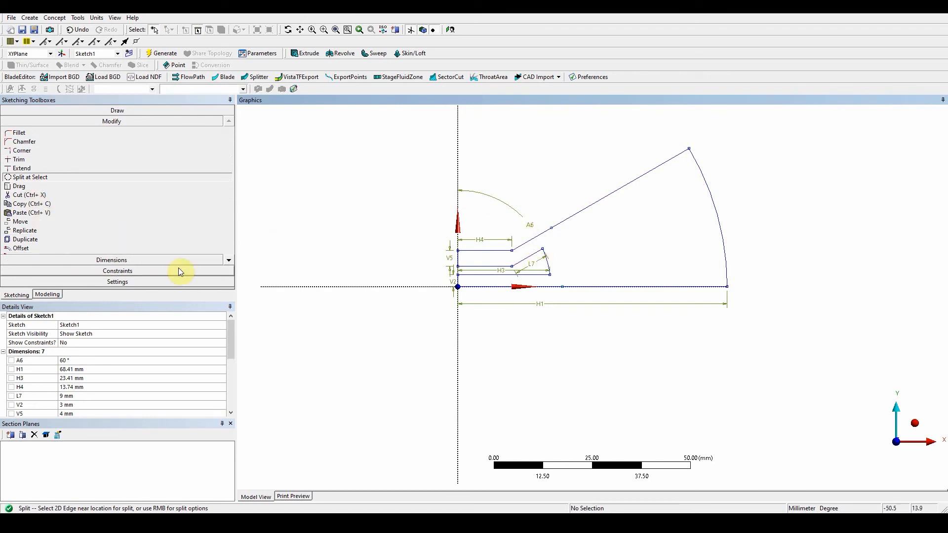
mouse_move(117, 271)
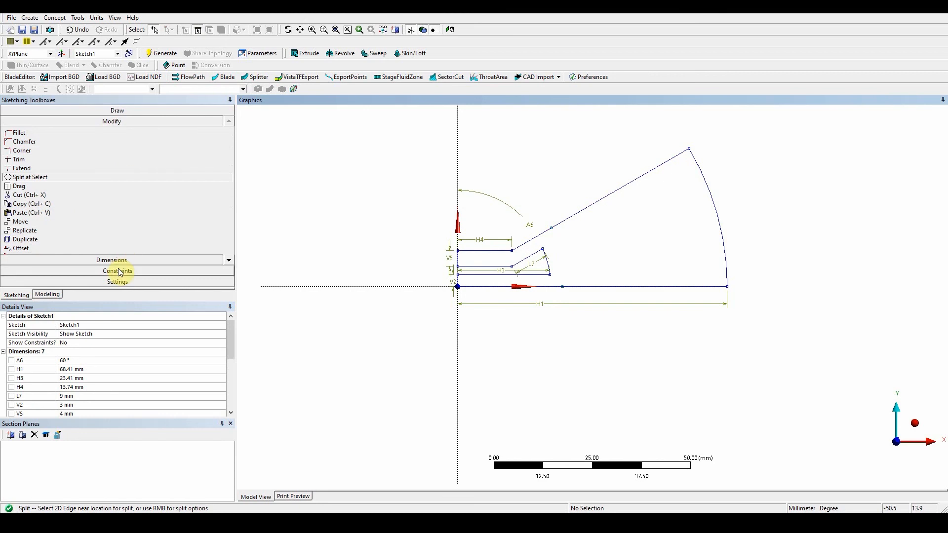
Constrain the split segments of the sloped wall and base line to equal lengths
left_click(117, 271)
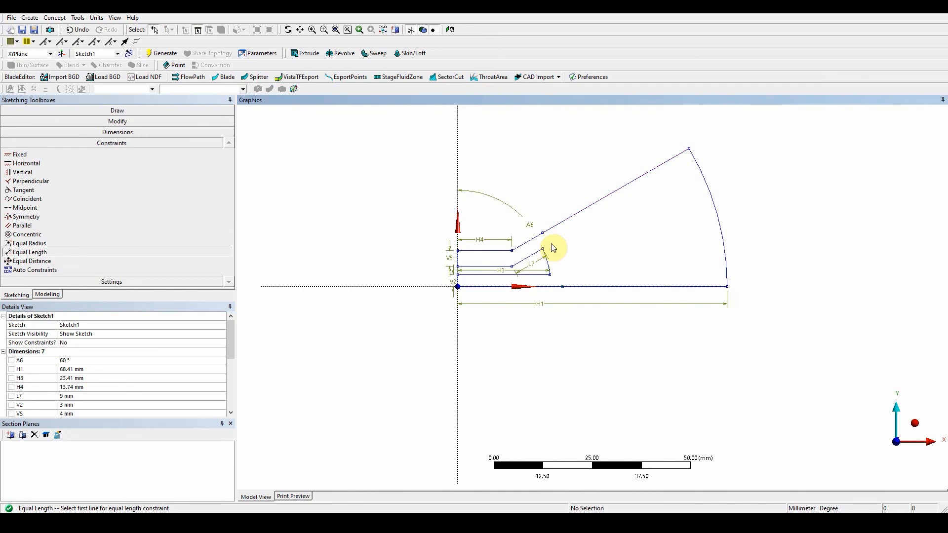
mouse_move(547, 302)
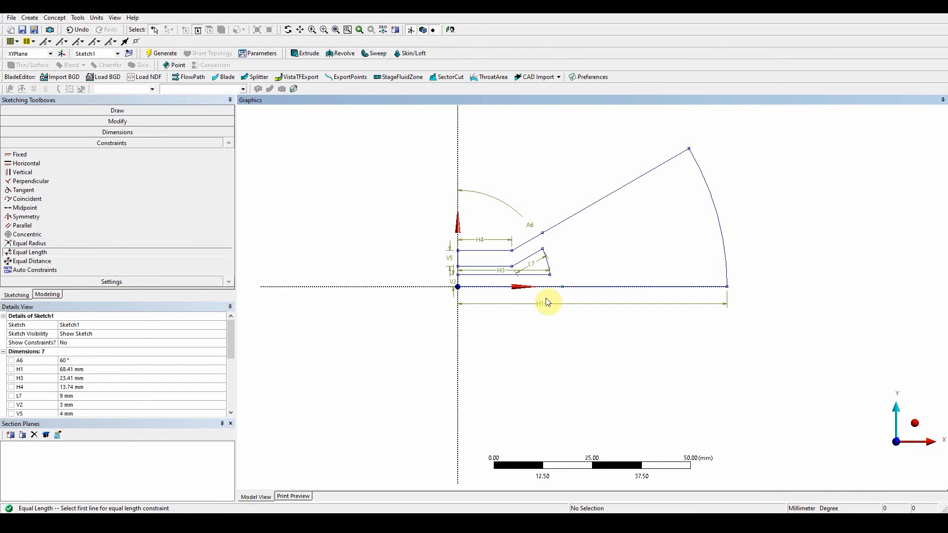
mouse_move(558, 321)
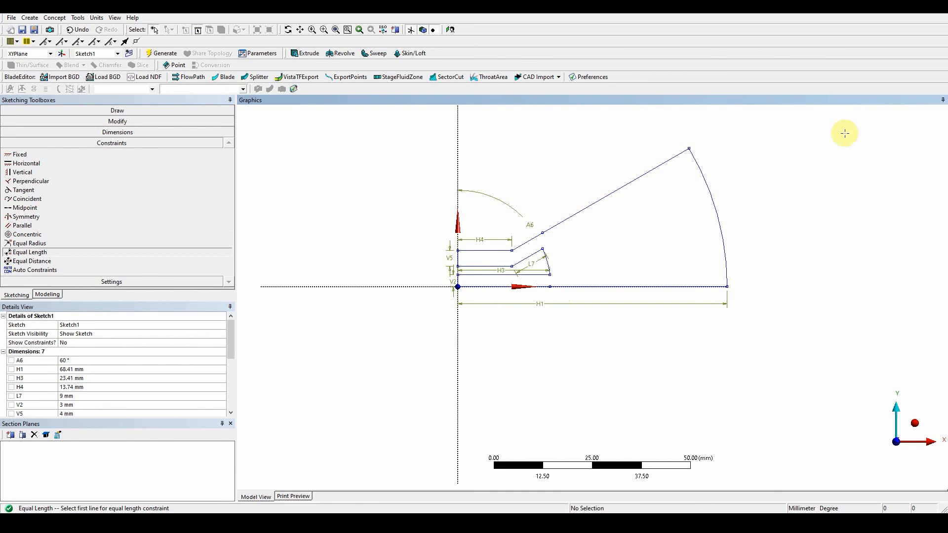
left_click(54, 17)
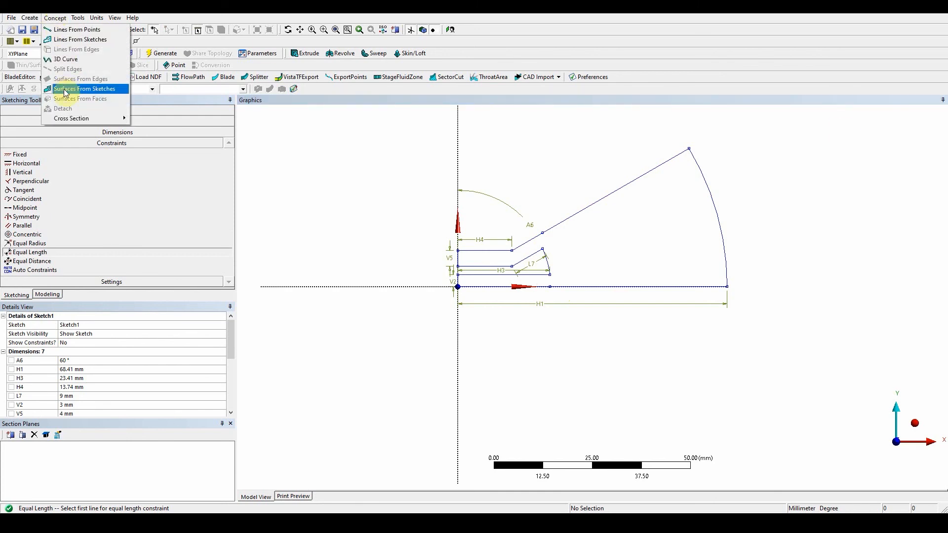
Generate surface body SurfaceSk1 from Sketch1, then start deleting that feature
left_click(87, 89)
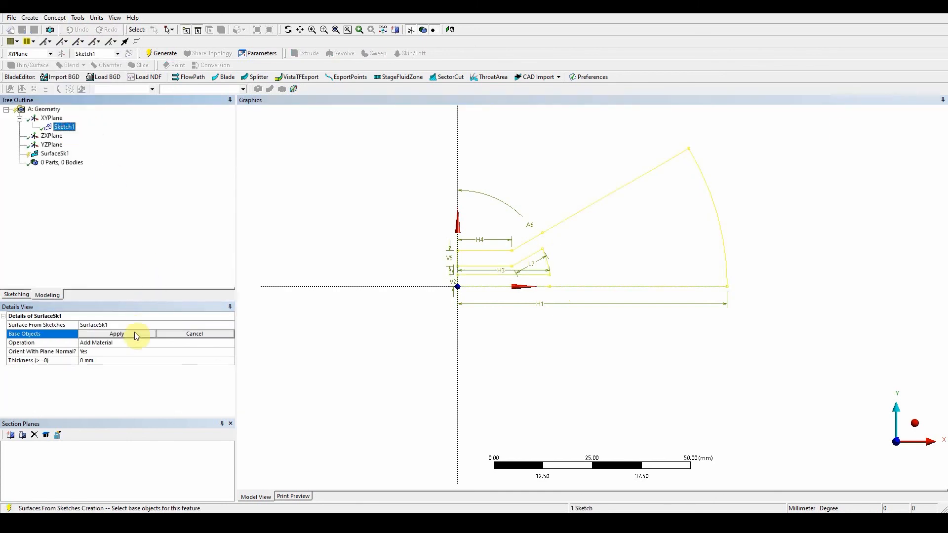
left_click(116, 334)
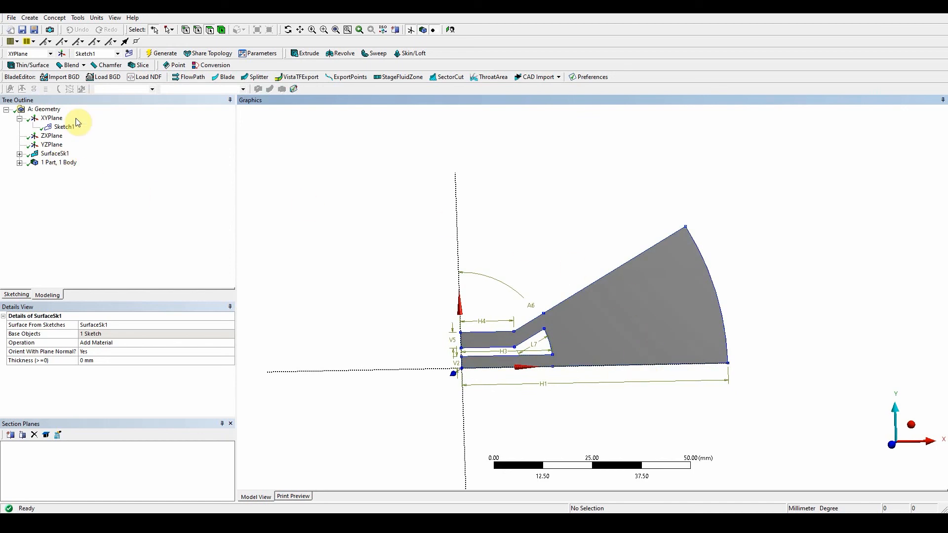
right_click(54, 153)
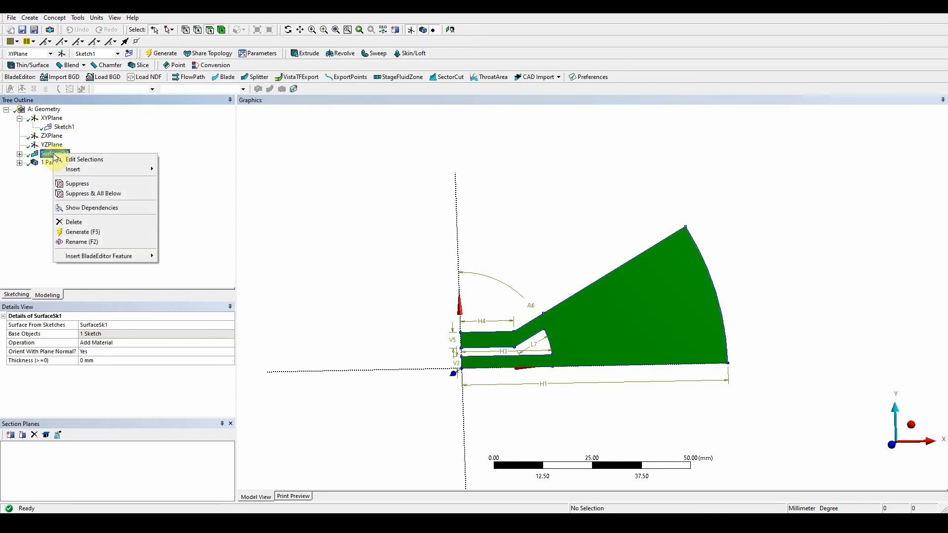
mouse_move(128, 115)
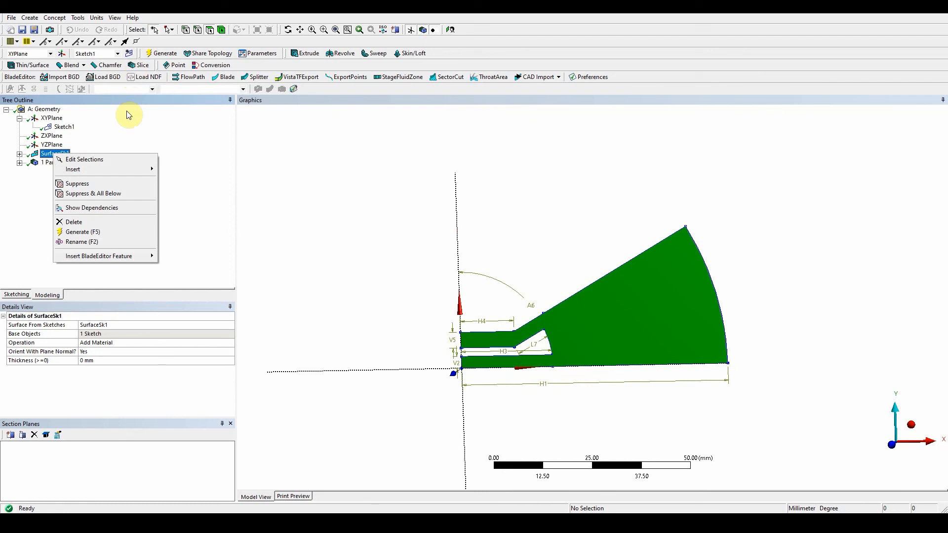
left_click(73, 221)
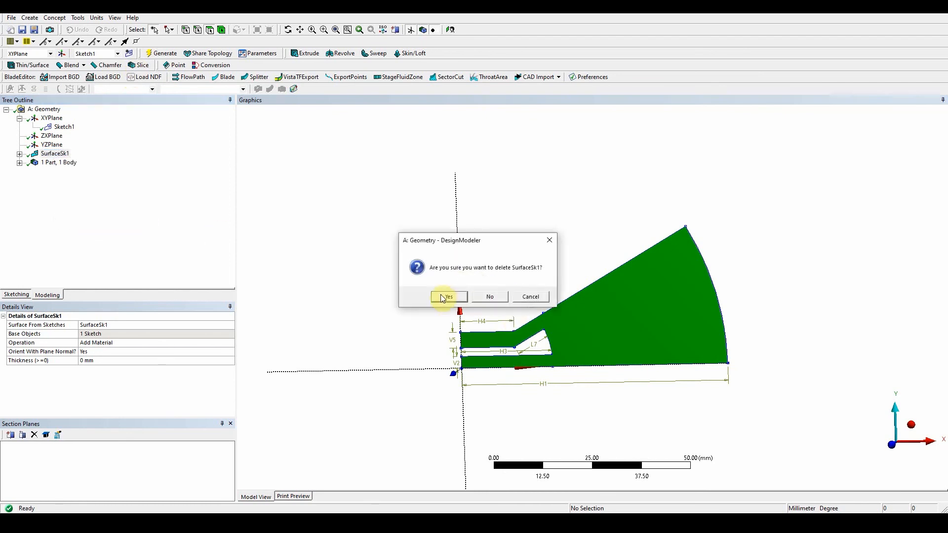
Delete SurfaceSk1 and generate Revolve1, turning Sketch1 360° about its axis edge into one solid
left_click(446, 296)
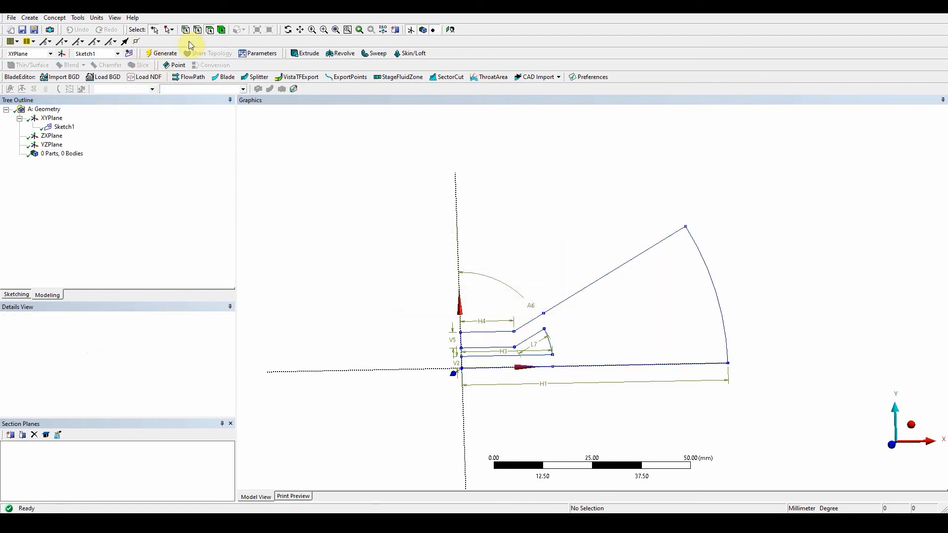
left_click(344, 53)
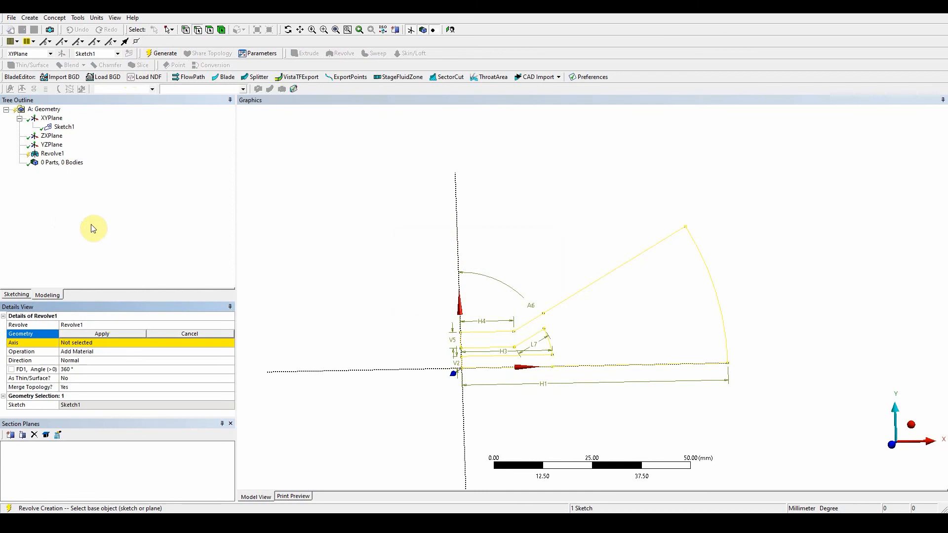
left_click(336, 382)
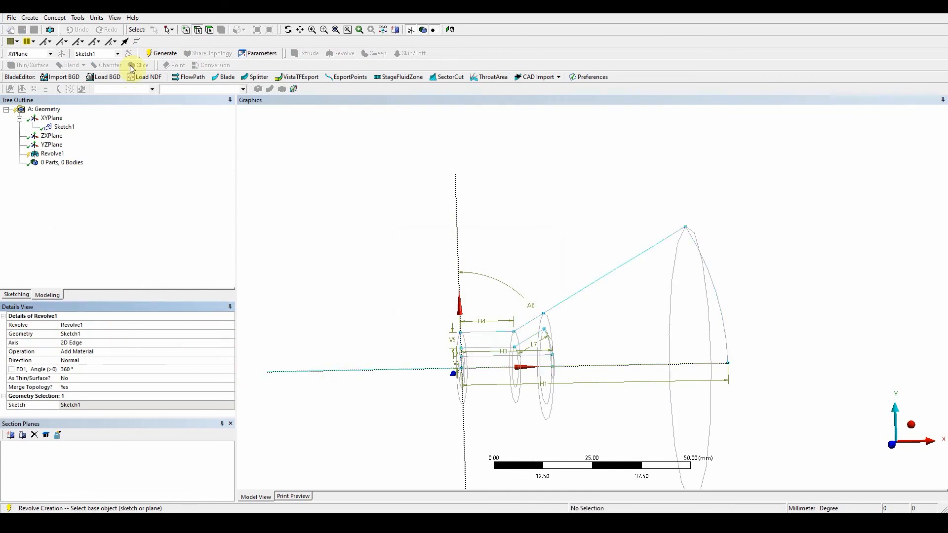
left_click(161, 53)
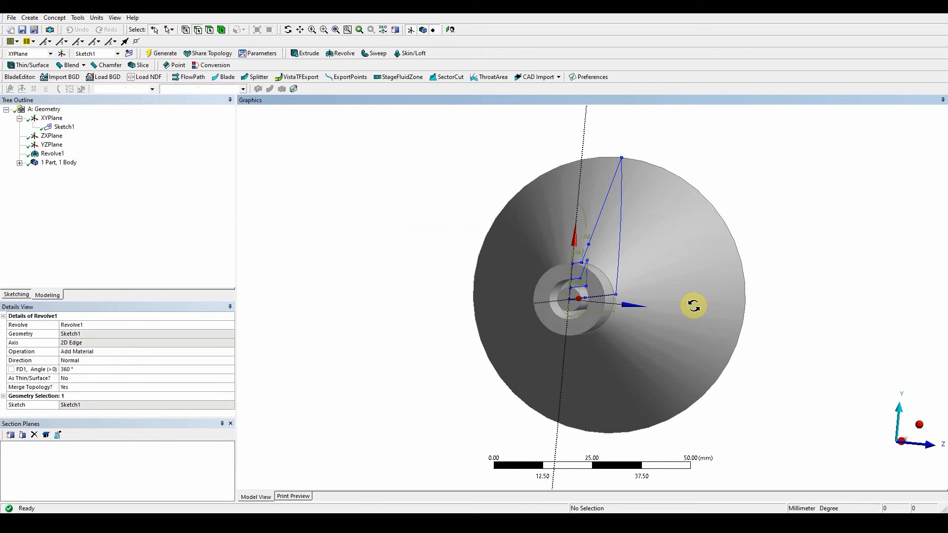